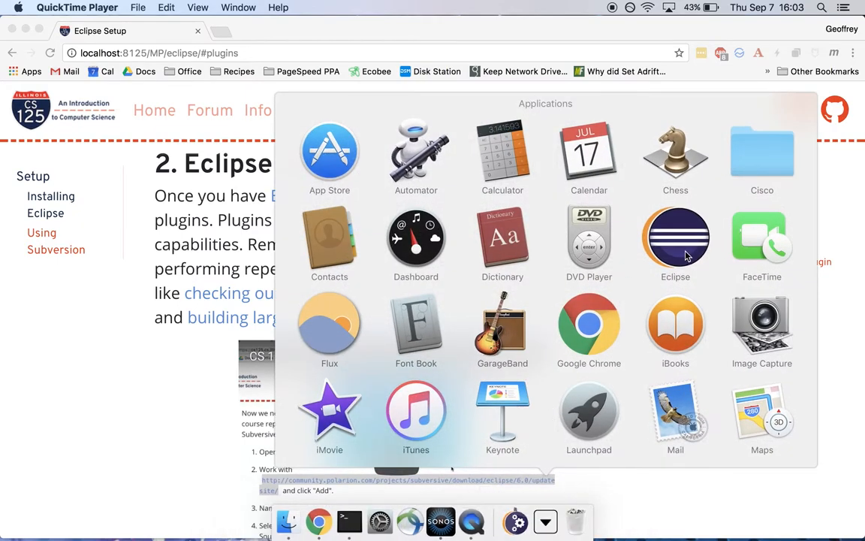
Launch Eclipse from Launchpad, keeping the default eclipse-workspace folder
click(676, 237)
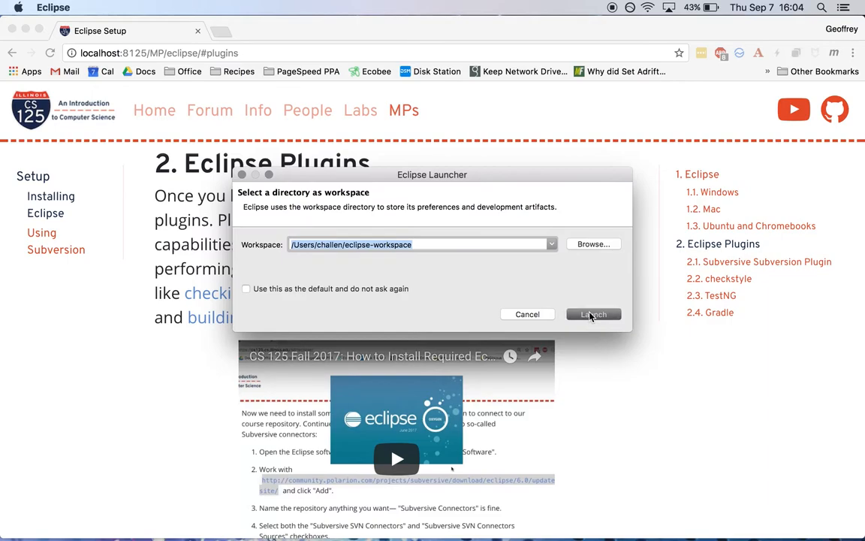
click(592, 314)
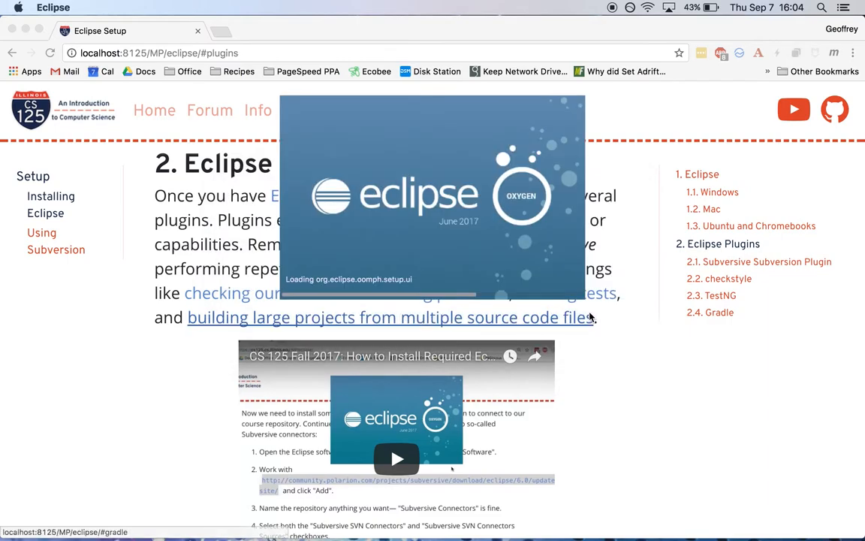
mouse_move(623, 270)
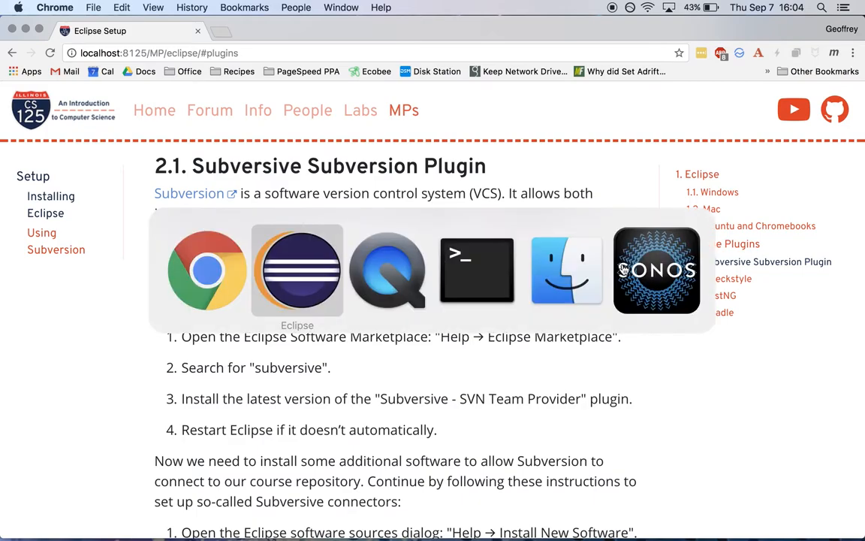
Search the Eclipse Marketplace for 'subversive' to find Subversive SVN Team Provider 4.0.5
click(296, 271)
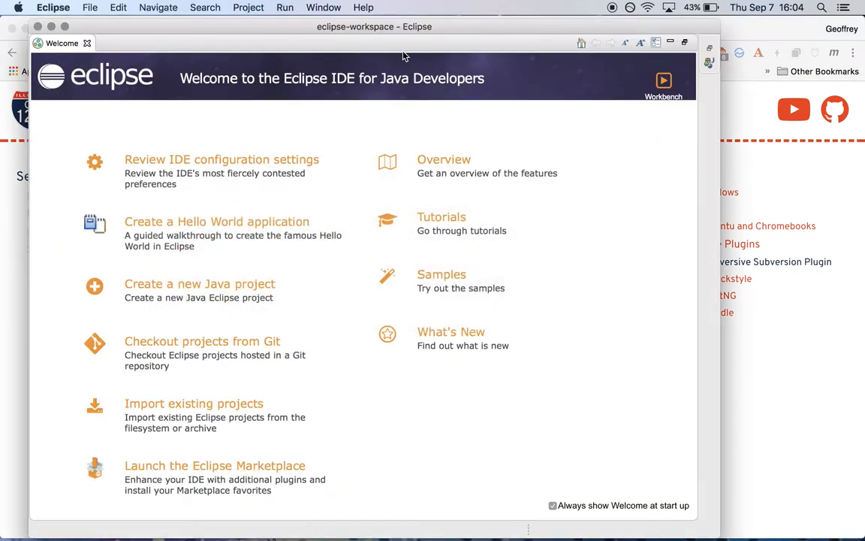
click(416, 8)
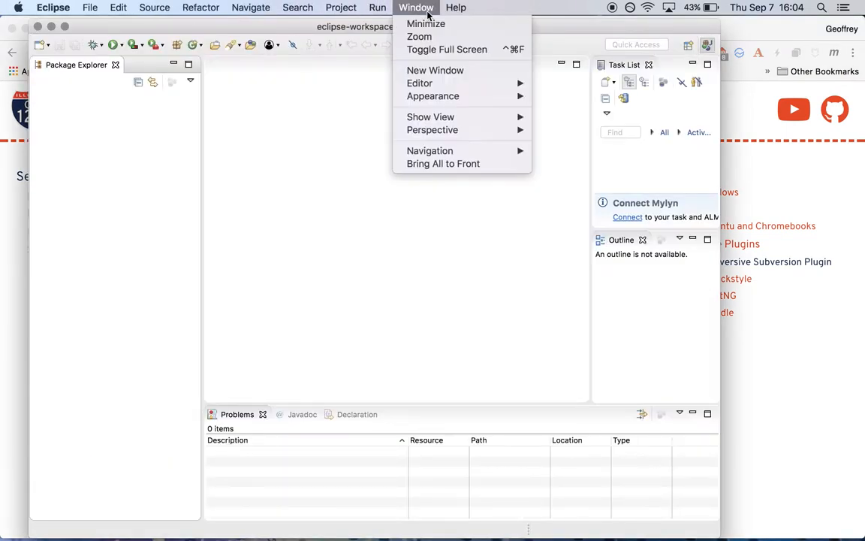
click(456, 8)
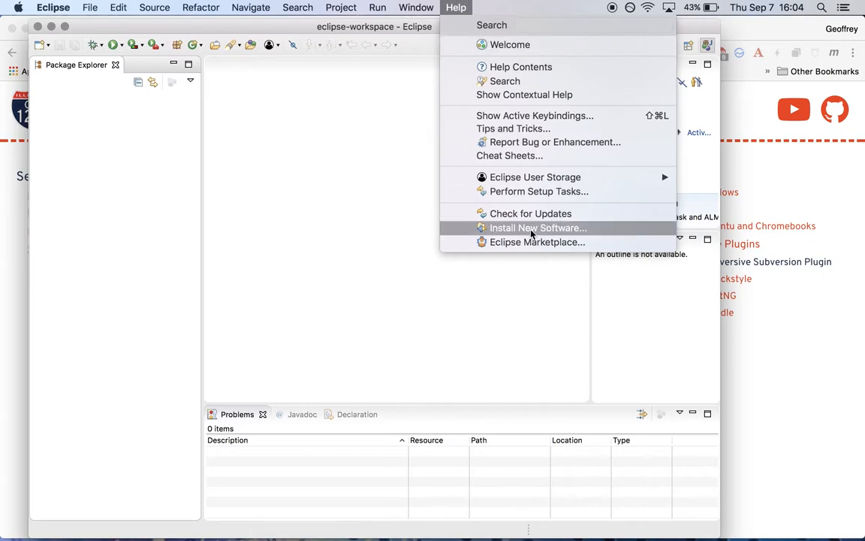
mouse_move(537, 242)
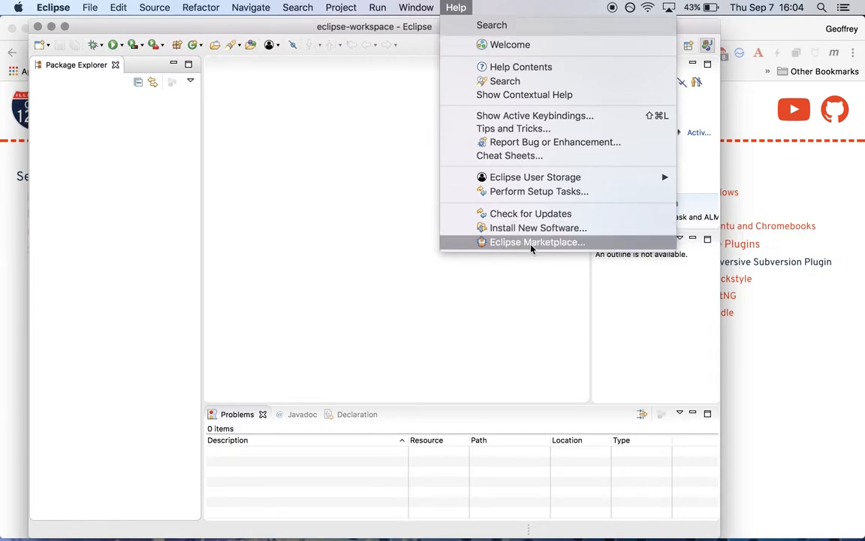
click(538, 242)
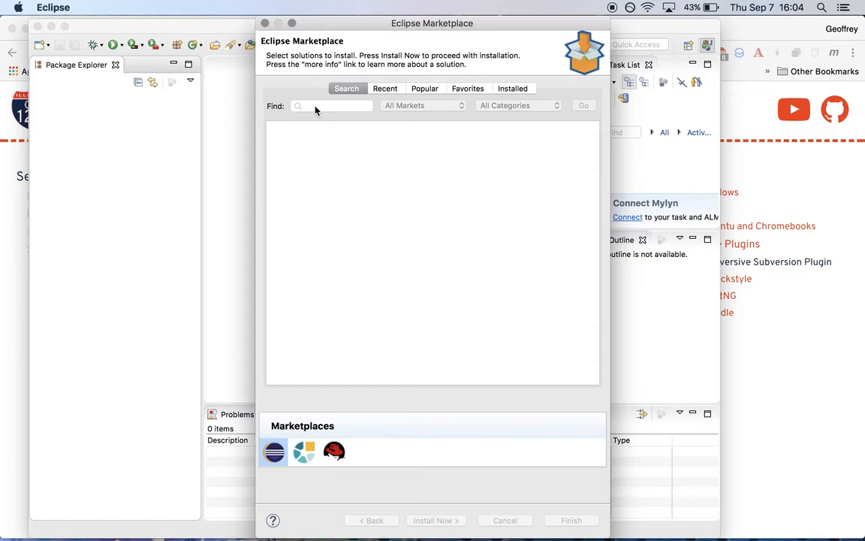
text(subversive)
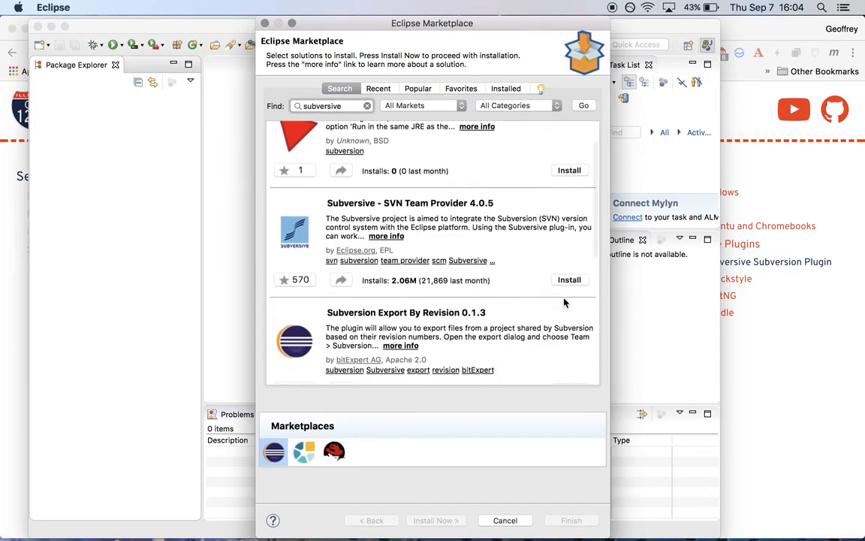
mouse_move(571, 286)
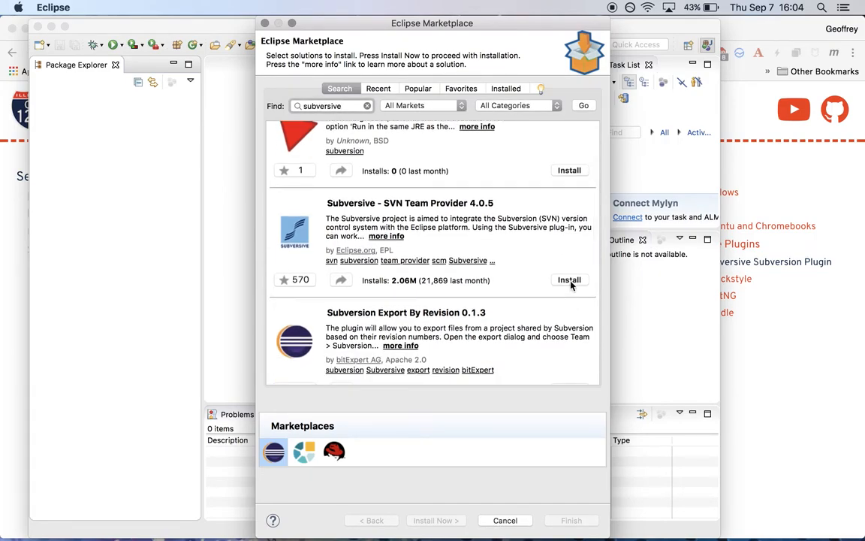
Install Subversive SVN Team Provider, confirming features and proceeding despite the unavailability warning
click(568, 280)
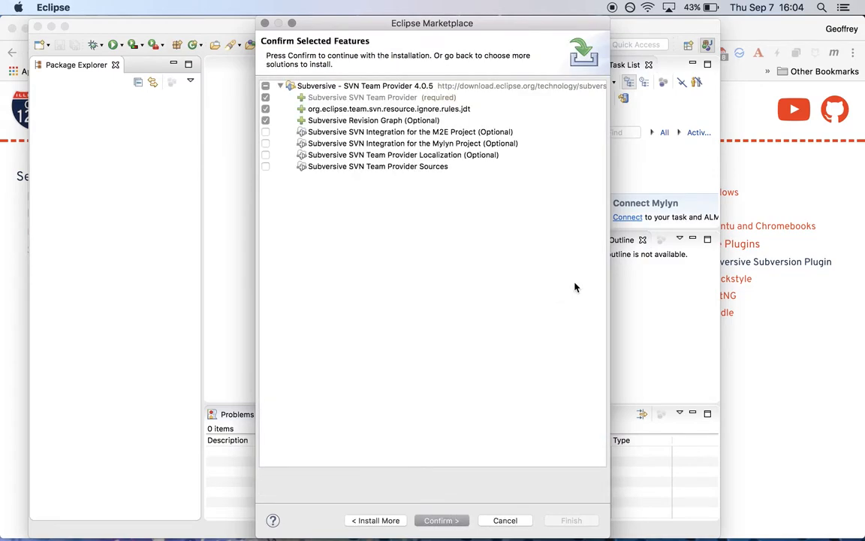
click(442, 520)
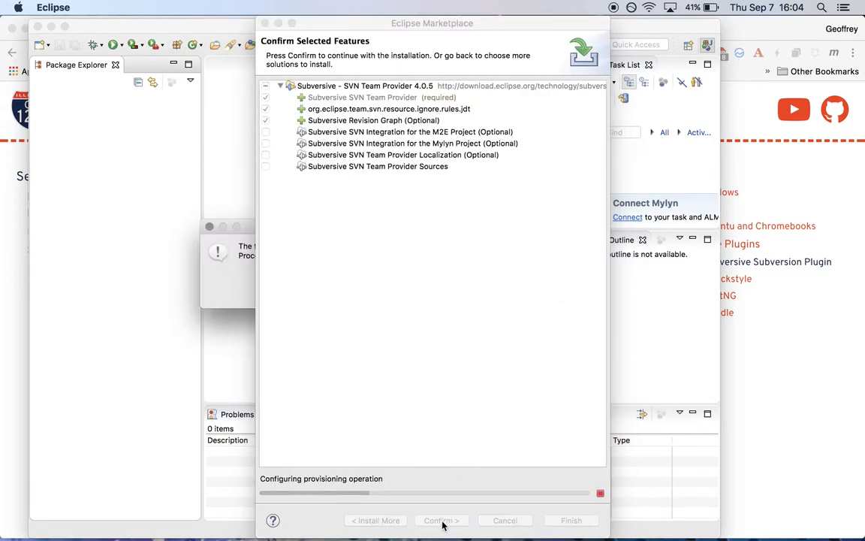
click(438, 520)
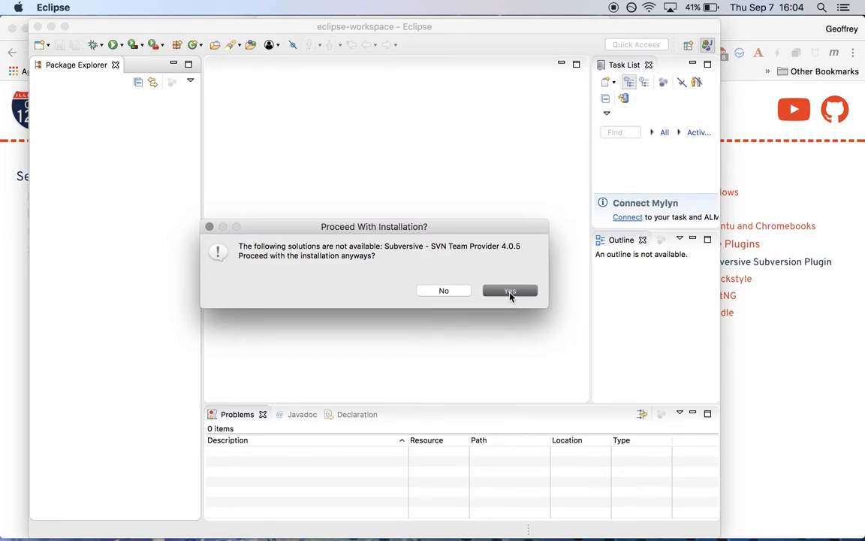
click(510, 291)
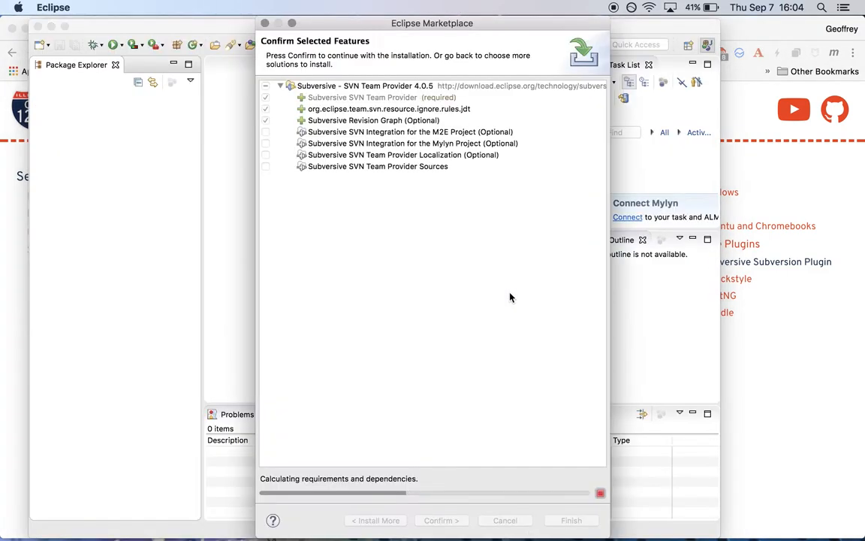
mouse_move(517, 406)
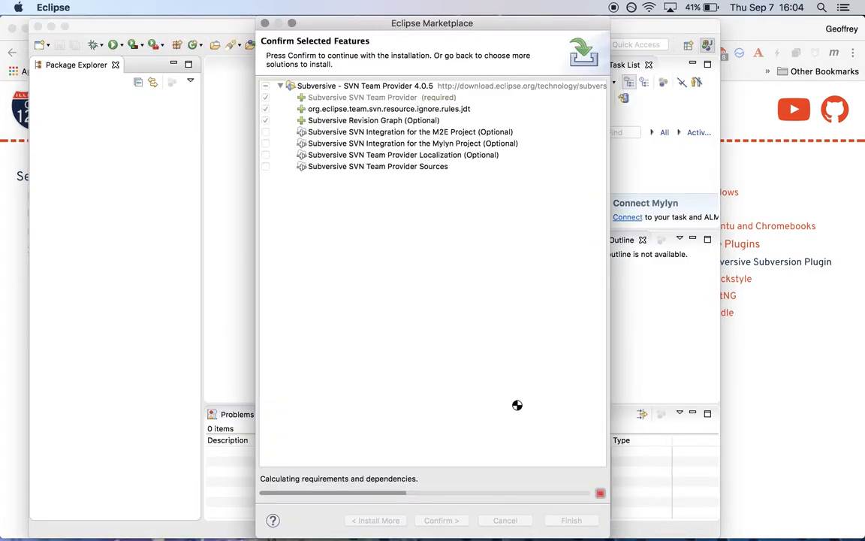
click(442, 520)
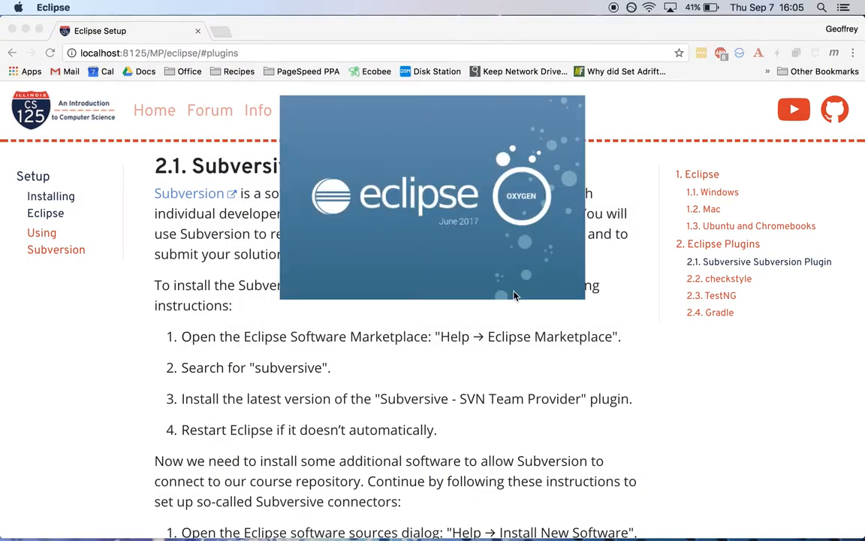
mouse_move(515, 430)
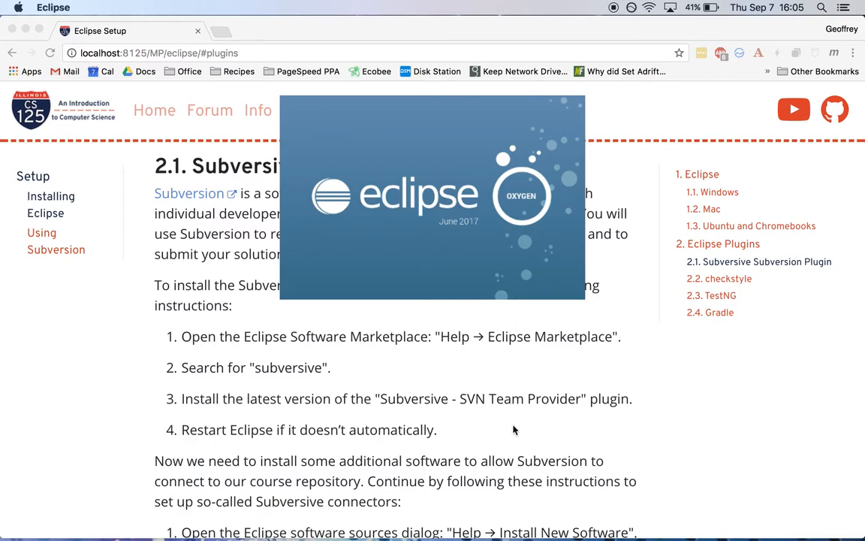
Scroll Chrome's Eclipse Setup page to the Subversive connectors installation instructions
scroll(down, 3)
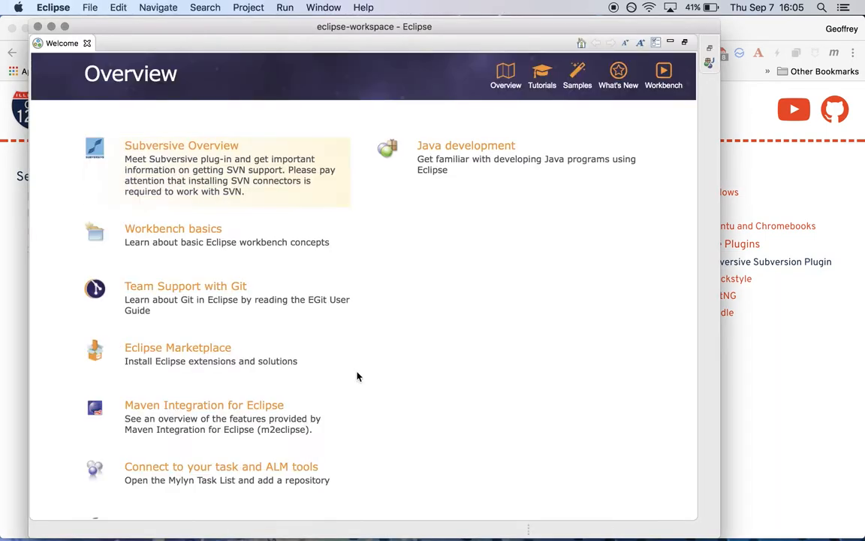
click(54, 7)
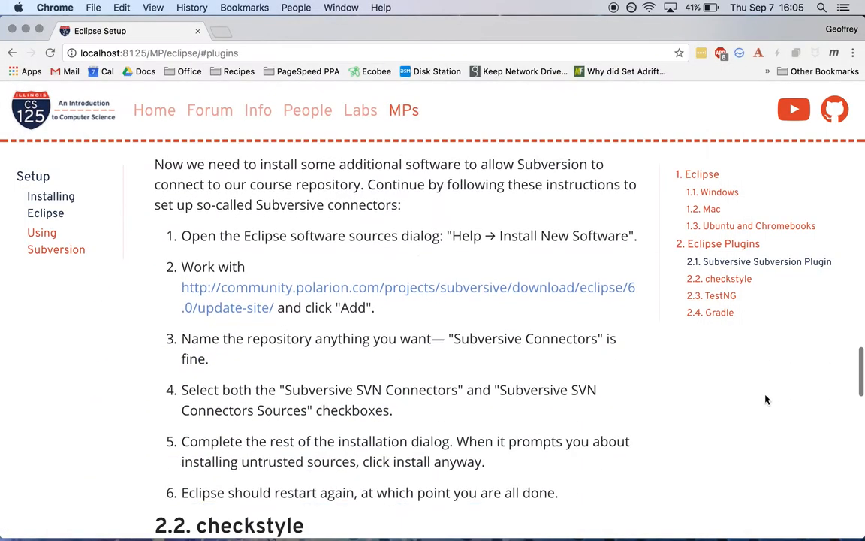
scroll(down, 3)
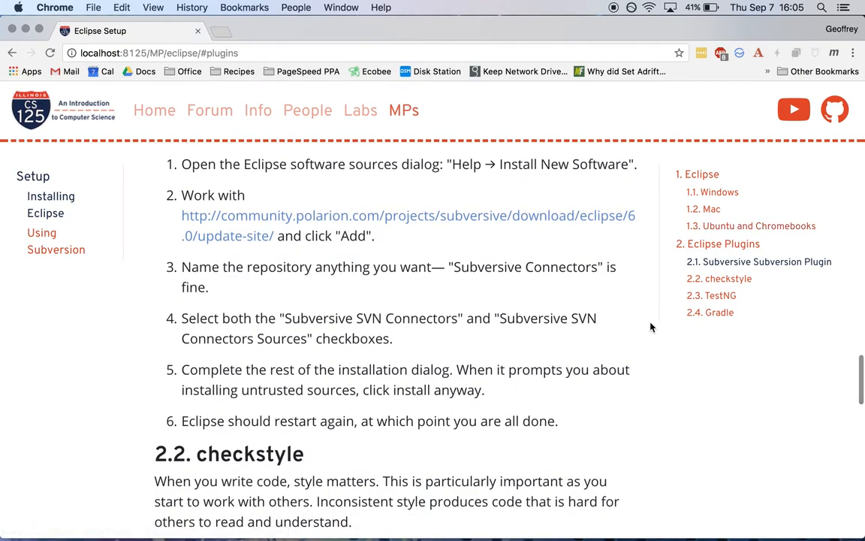
right_click(361, 216)
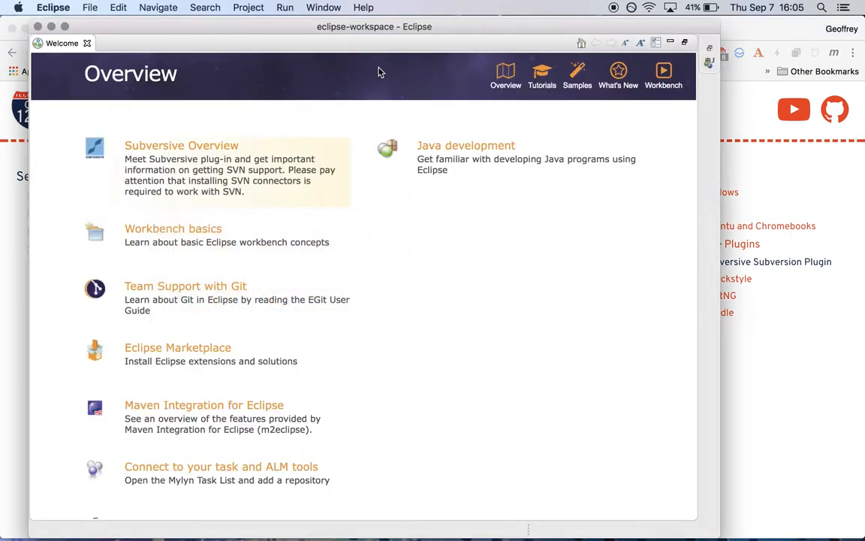
Enter the Subversive 6.0 update-site URL as Install New Software's Work with site
click(456, 7)
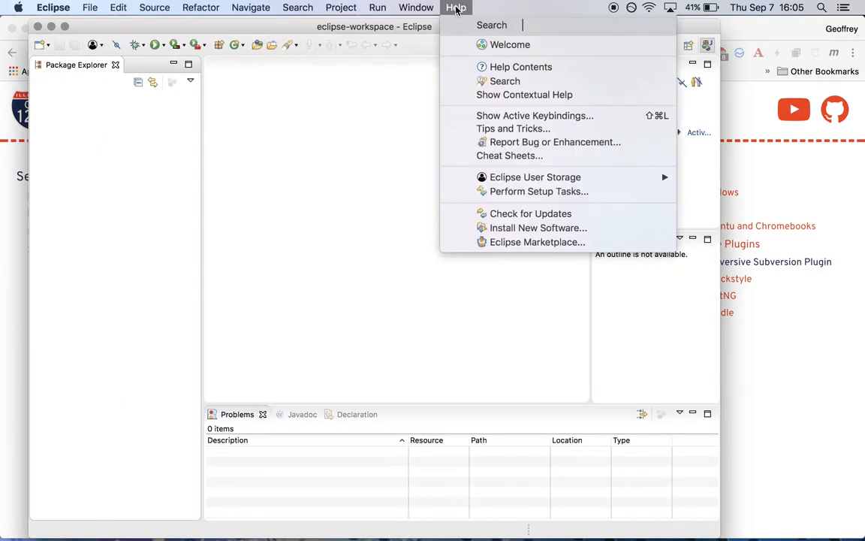
mouse_move(537, 228)
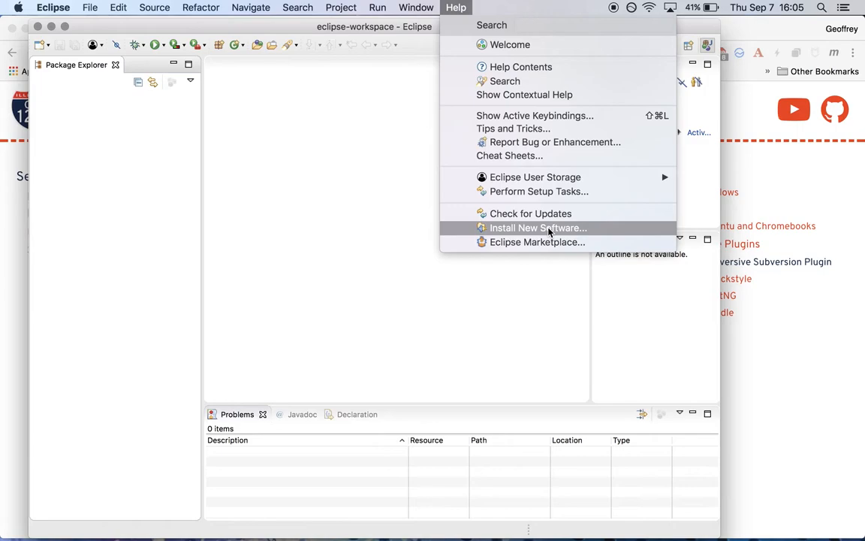
click(537, 227)
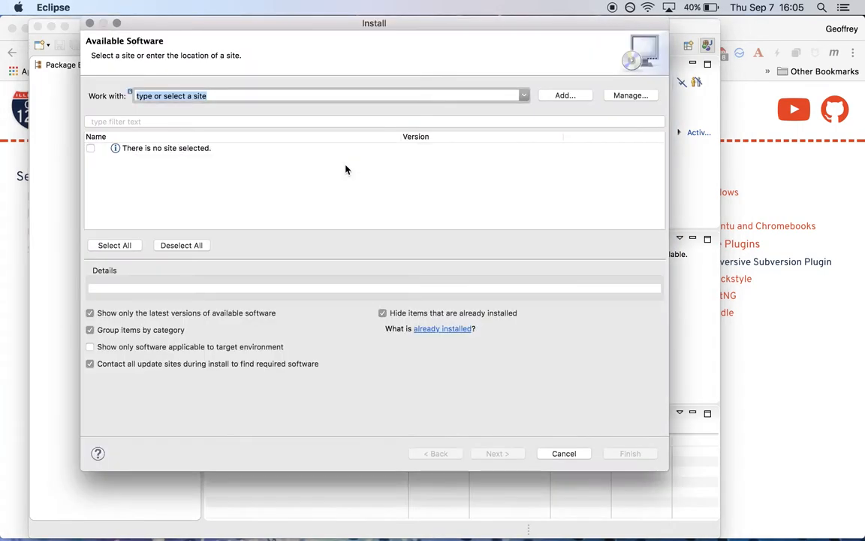
text(http://community.polarion.com/projects/subversive/download/eclipse/6.0/update-site/)
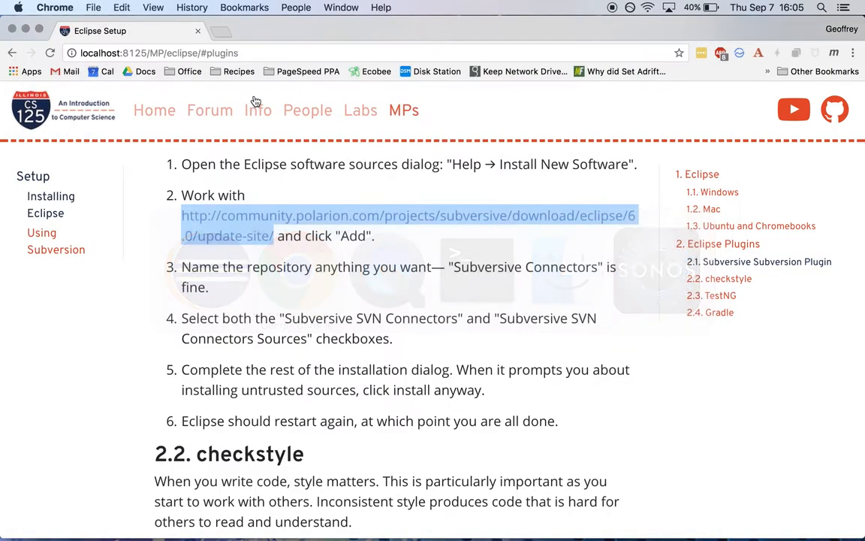
right_click(408, 216)
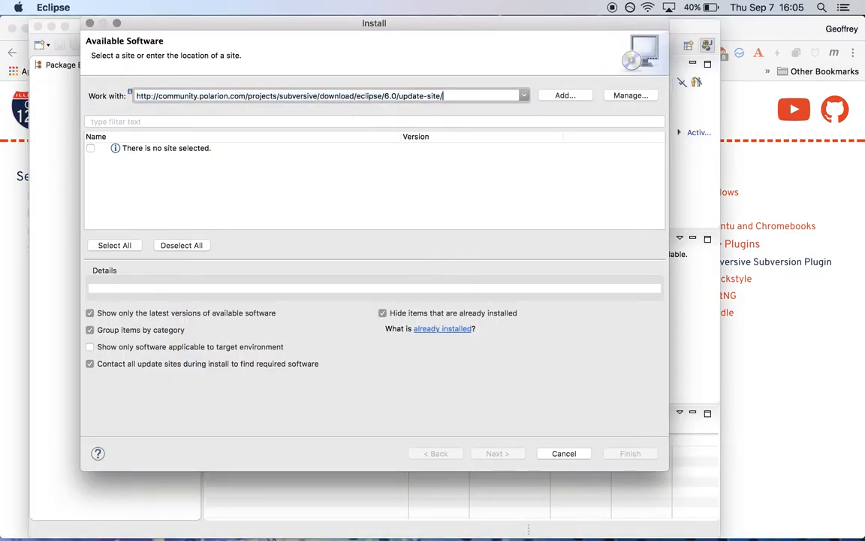
Add the update site as repository 'Subversion Connectors', listing Subversive SVN Connectors
click(564, 95)
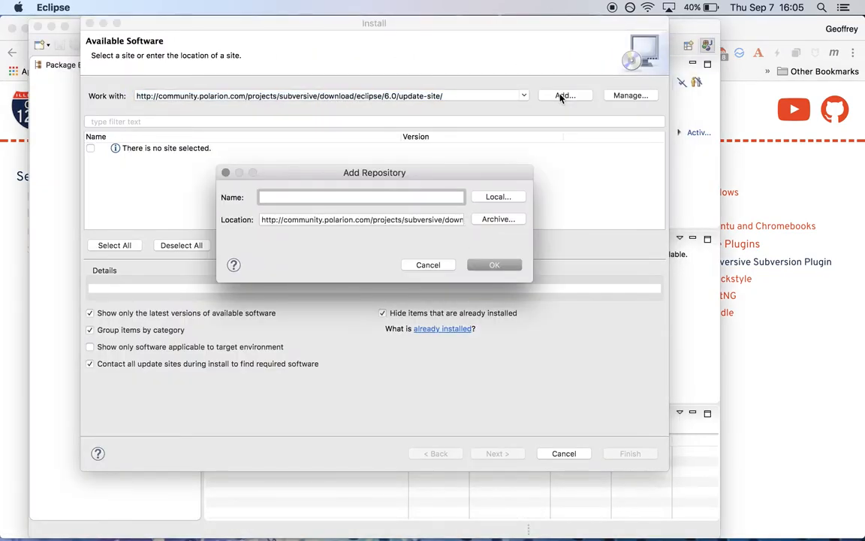
text(Subve)
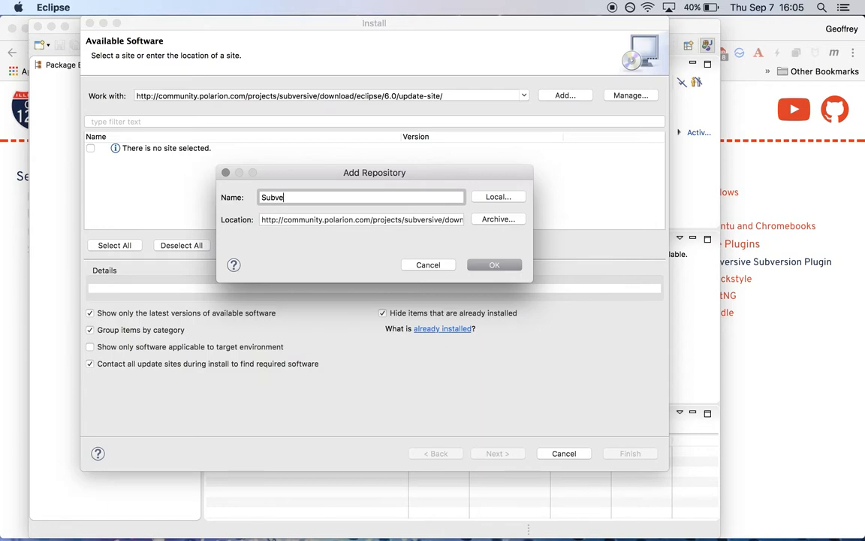
text(rsion Connec)
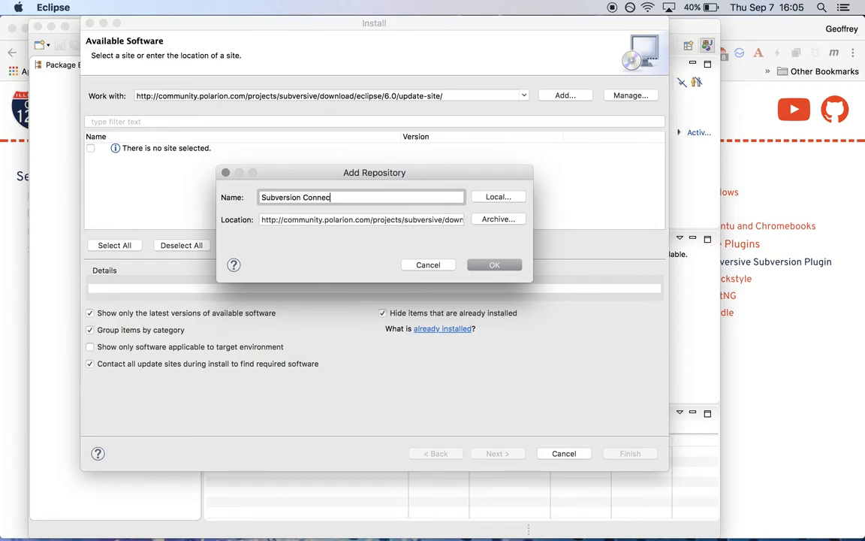
text(tors)
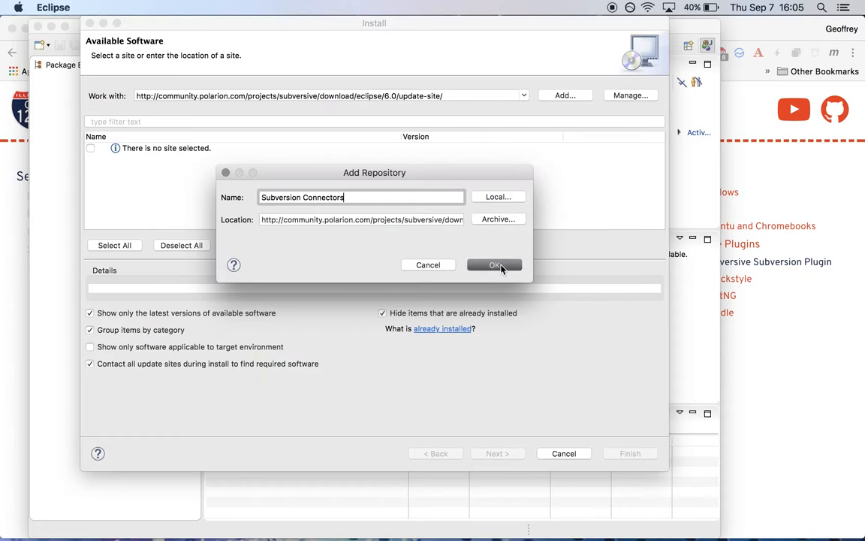
click(495, 265)
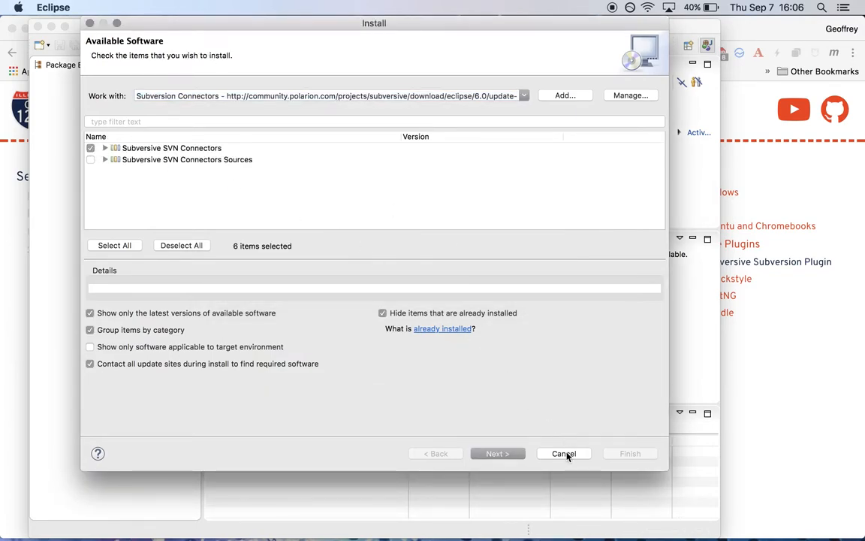
Accept the alternate solution, install details and license to begin installing the connectors
click(497, 453)
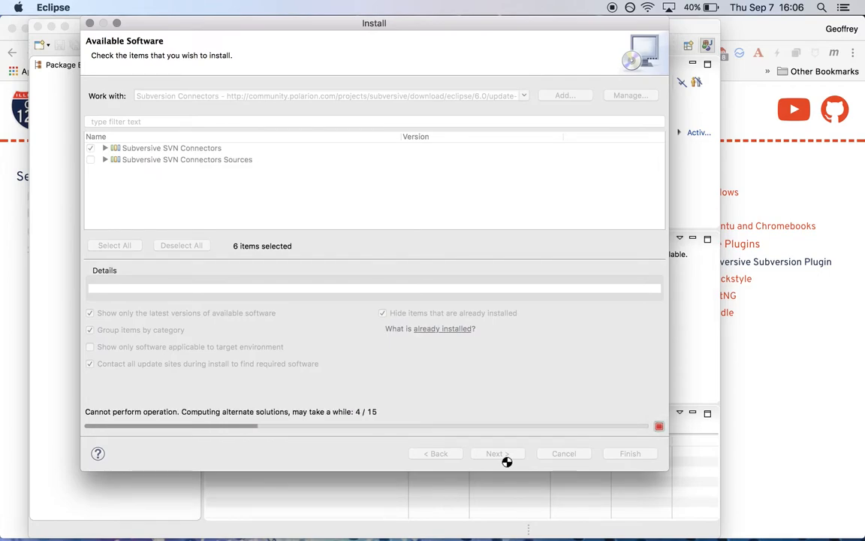
mouse_move(472, 367)
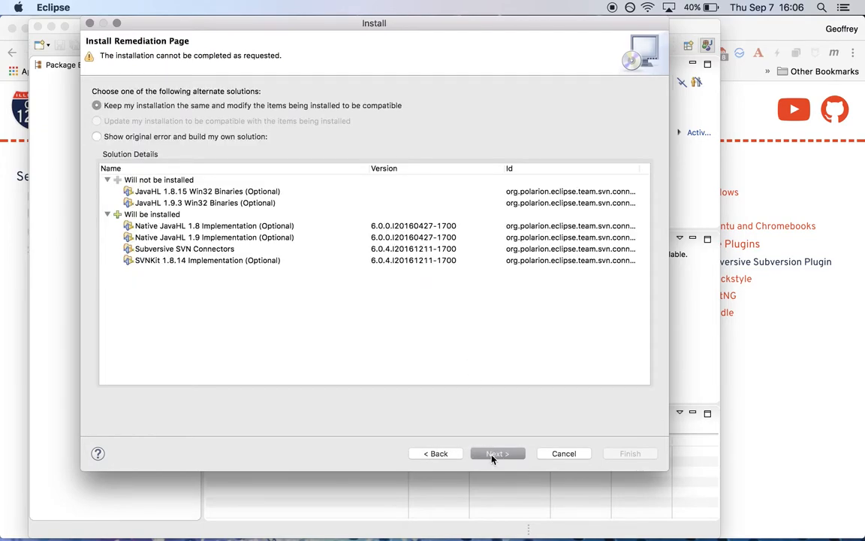
click(498, 453)
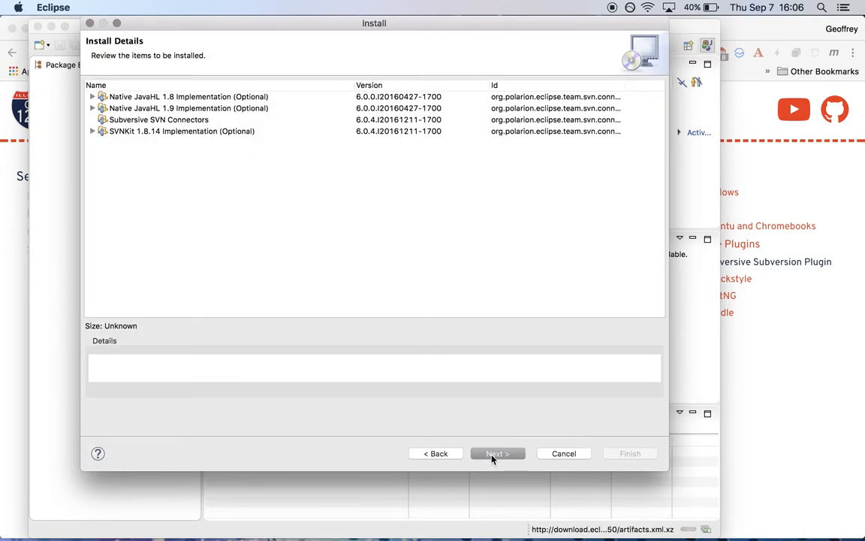
click(497, 453)
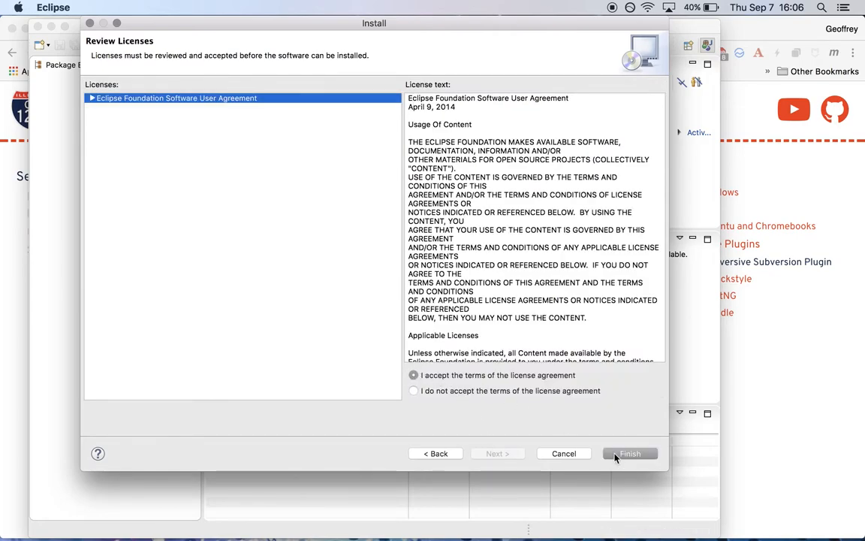
click(629, 452)
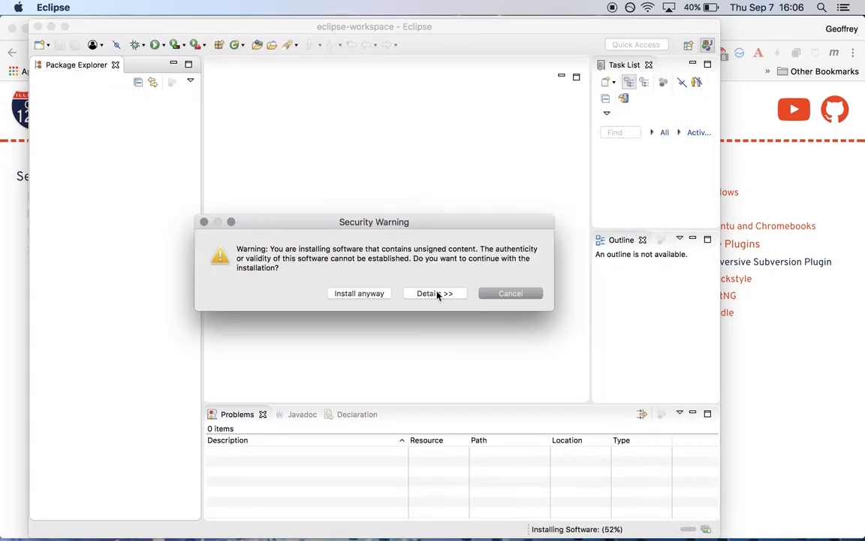
mouse_move(390, 293)
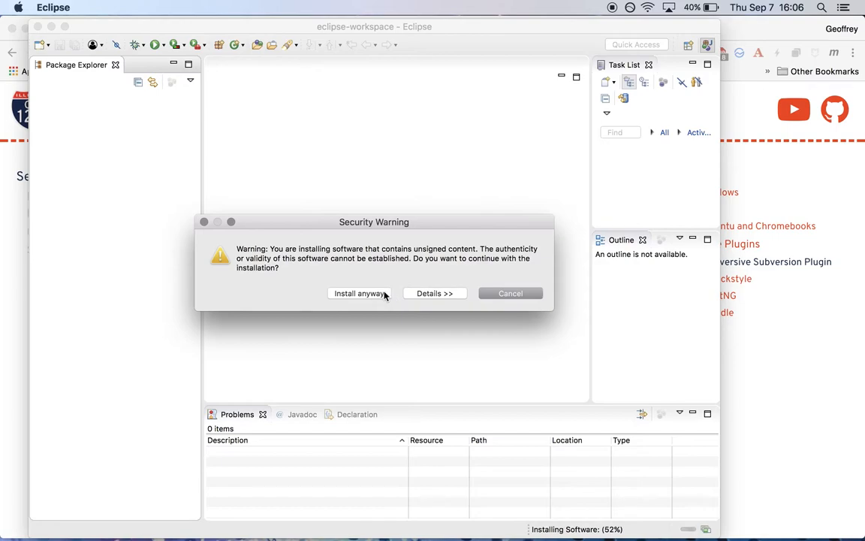
Install the unsigned connectors anyway and restart Eclipse immediately
click(359, 293)
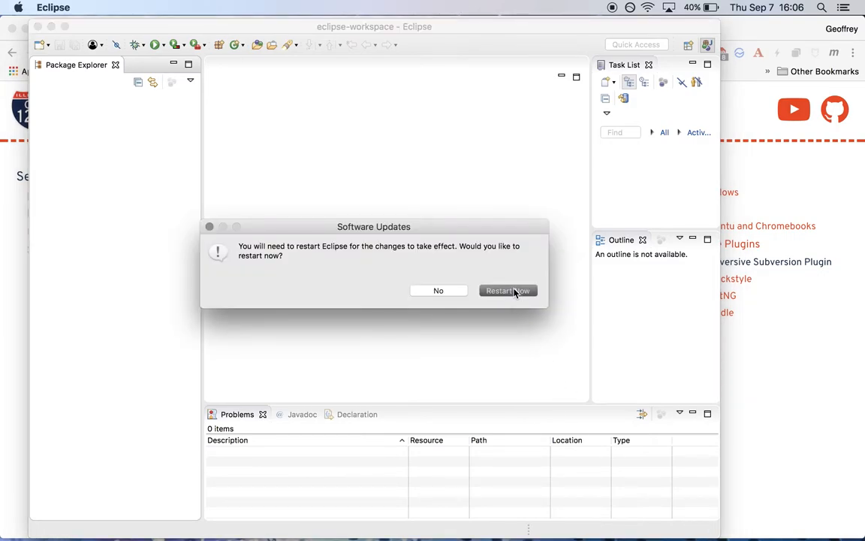
click(508, 291)
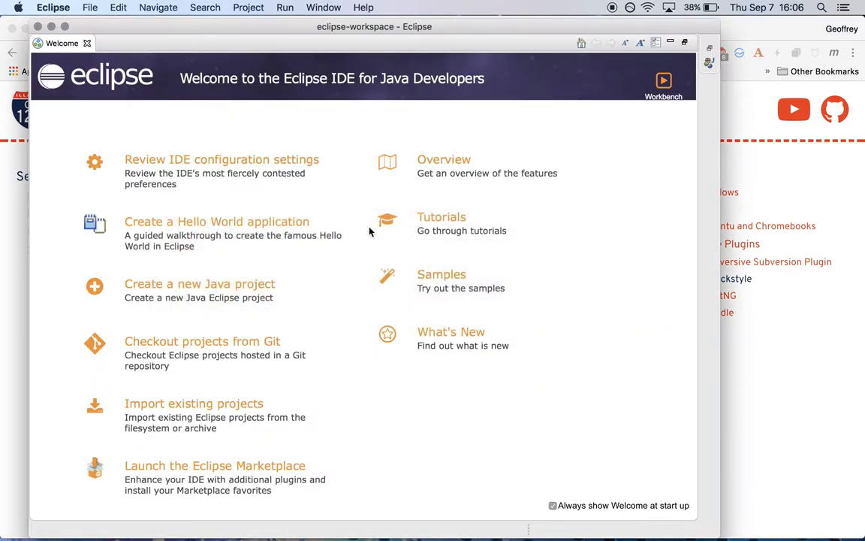
Close the Welcome tab, then browse the Window and Help menus
click(663, 85)
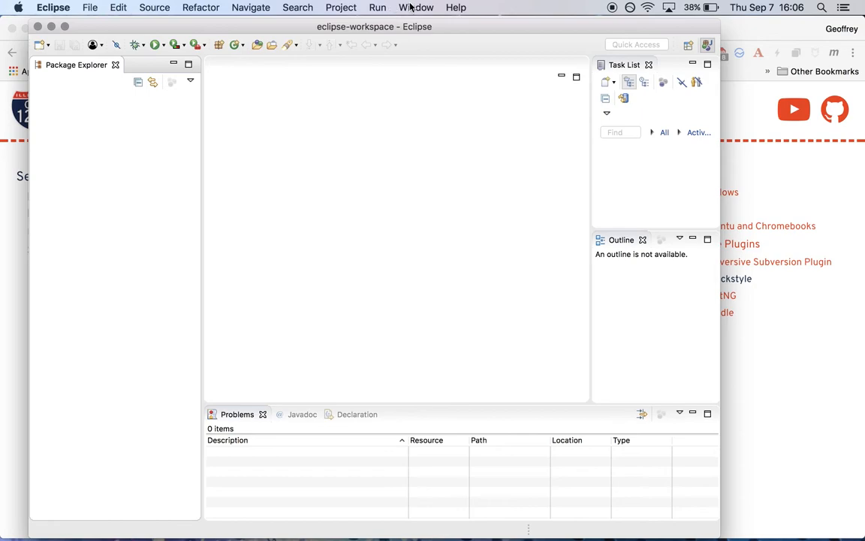
click(416, 8)
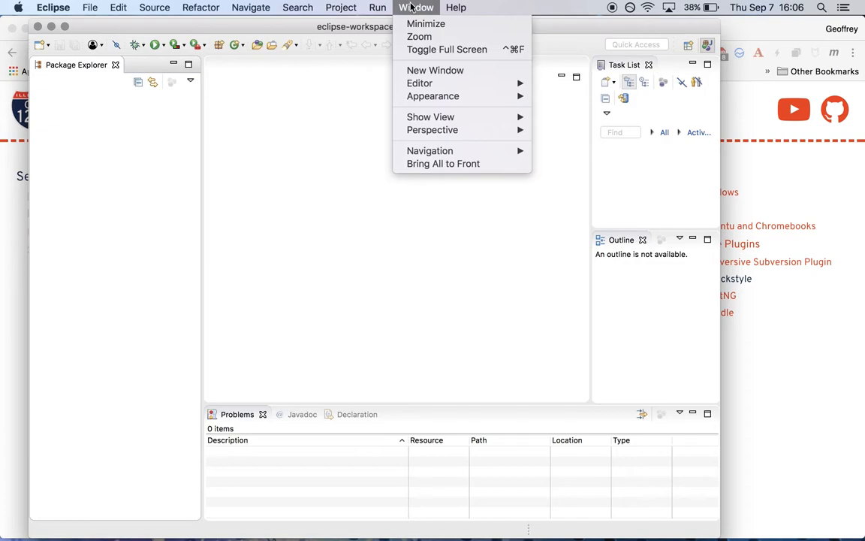
click(455, 7)
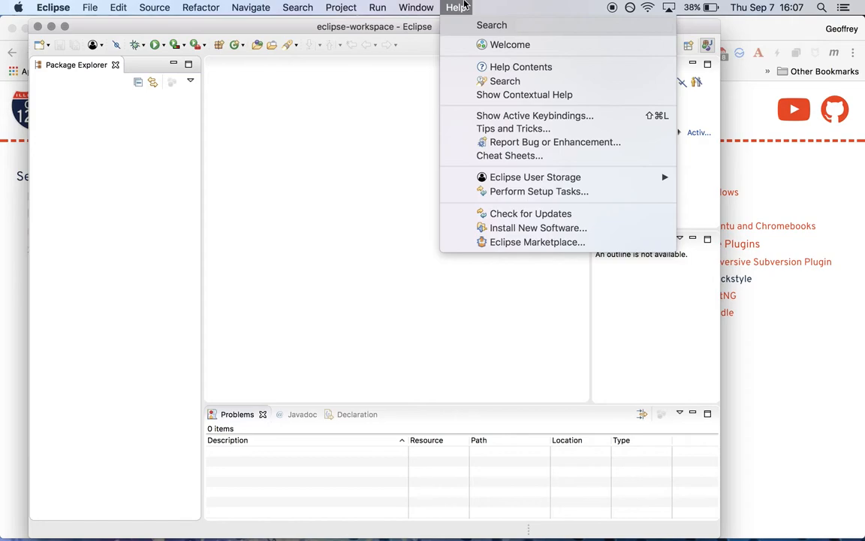
mouse_move(537, 242)
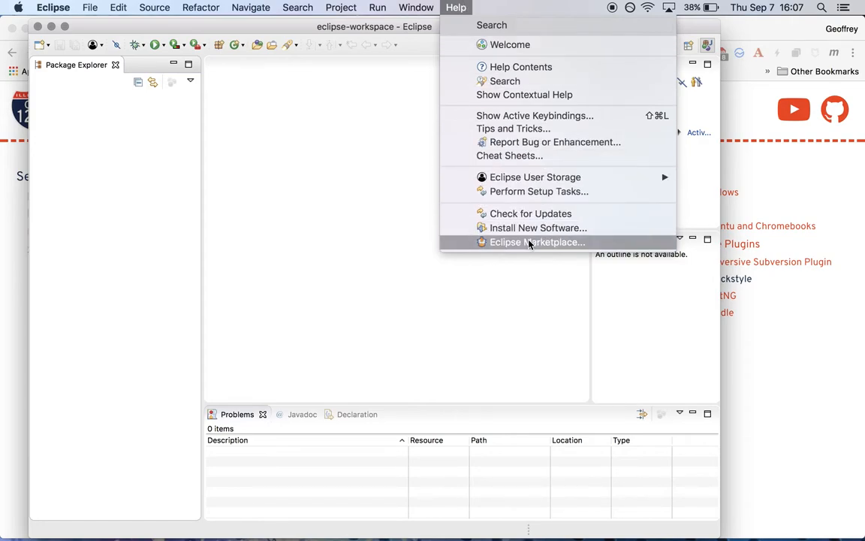
Search the Marketplace for 'checkstyle' and install Checkstyle Plug-in 8.0.0
click(537, 242)
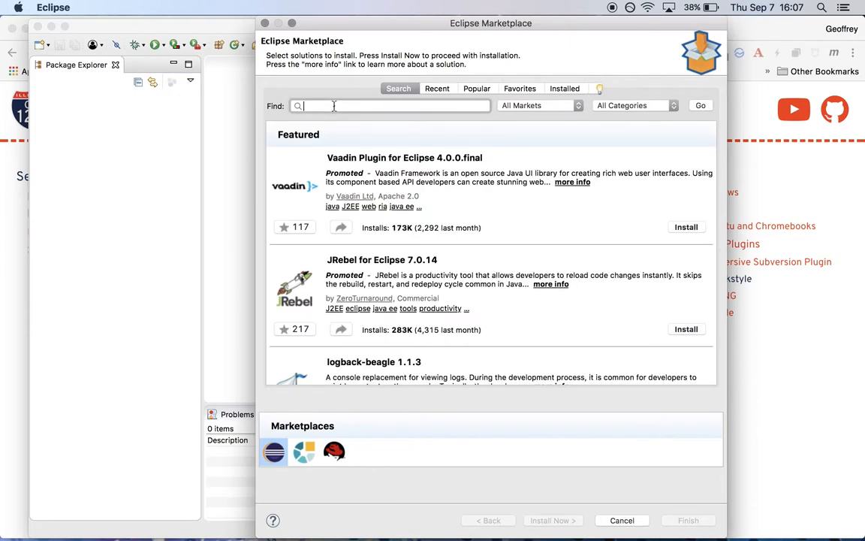
text(checkstyle)
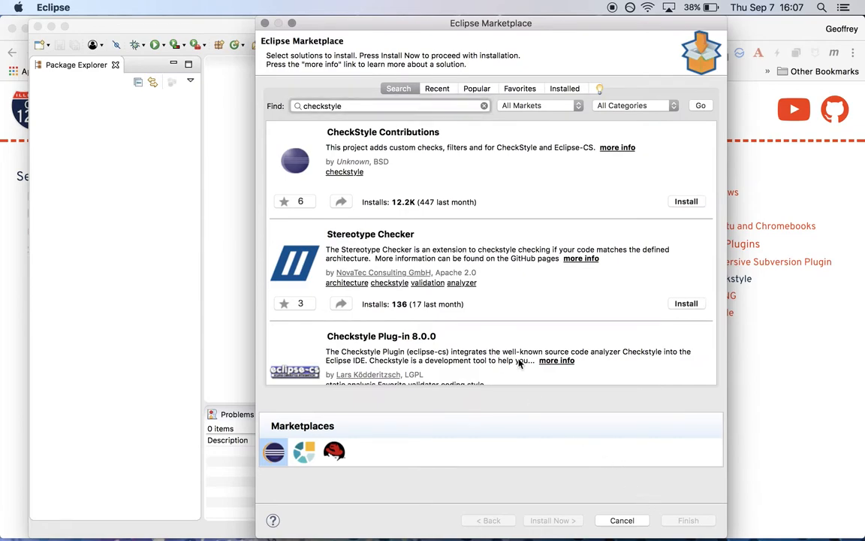
scroll(down, 3)
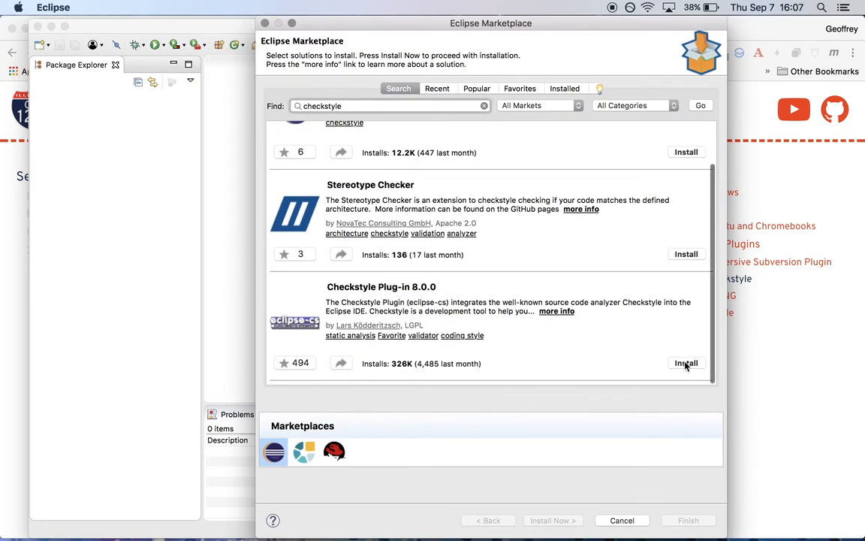
click(685, 363)
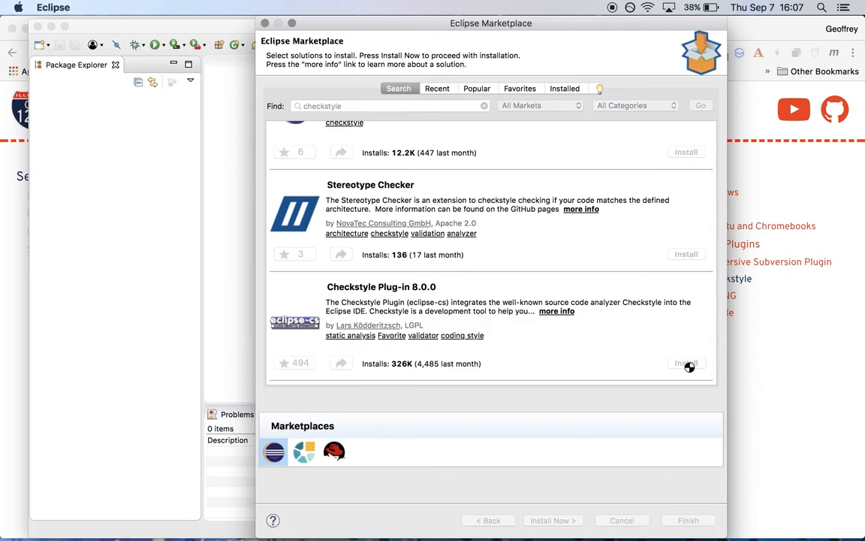
click(685, 363)
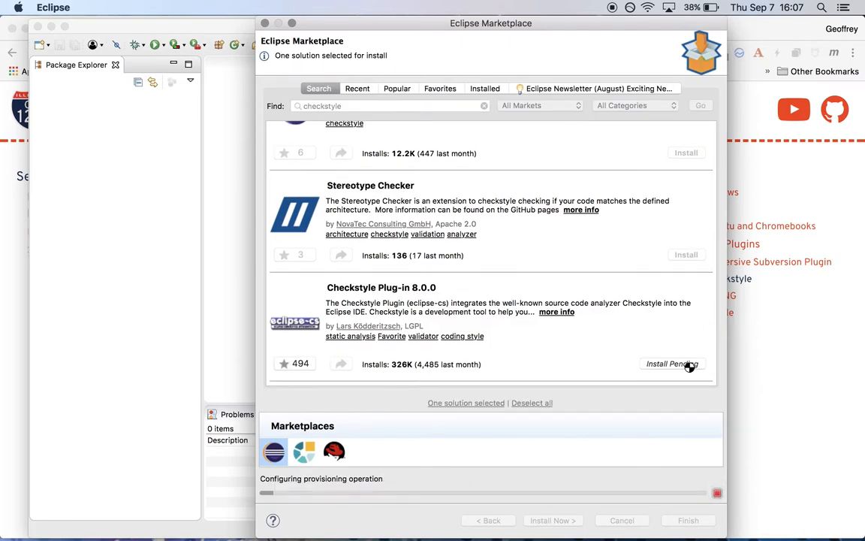
Accept the Checkstyle license and install anyway despite the unsigned-content security warning
click(552, 520)
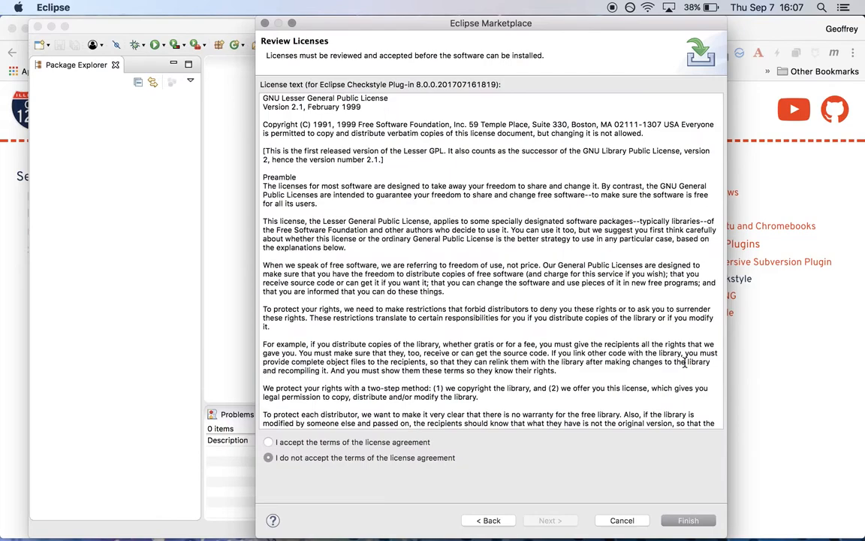
click(268, 442)
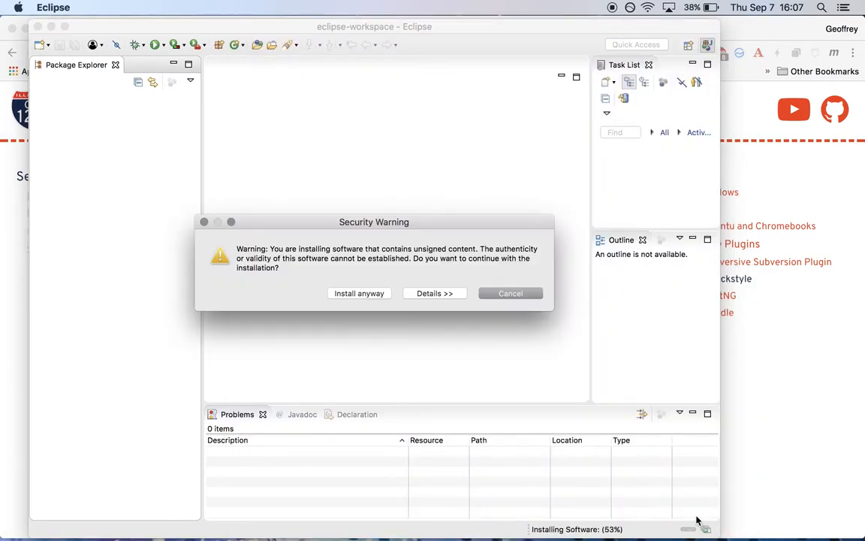
mouse_move(359, 292)
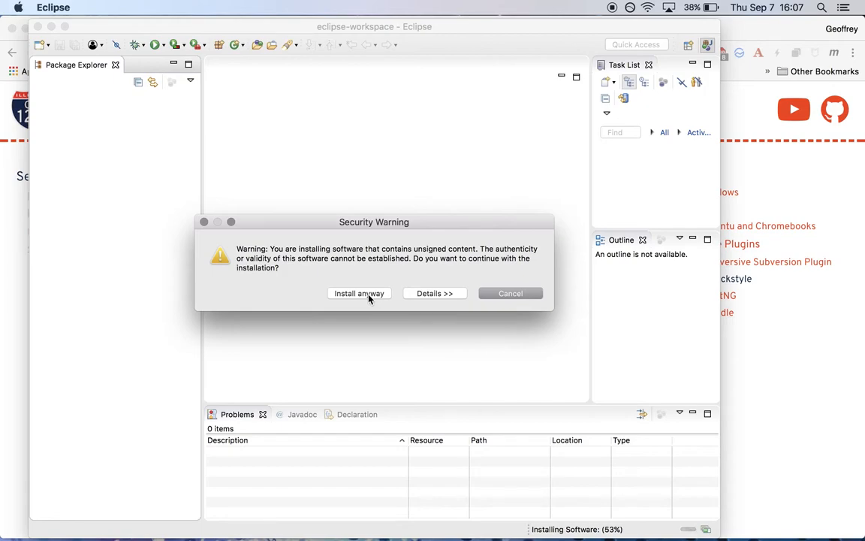
click(359, 293)
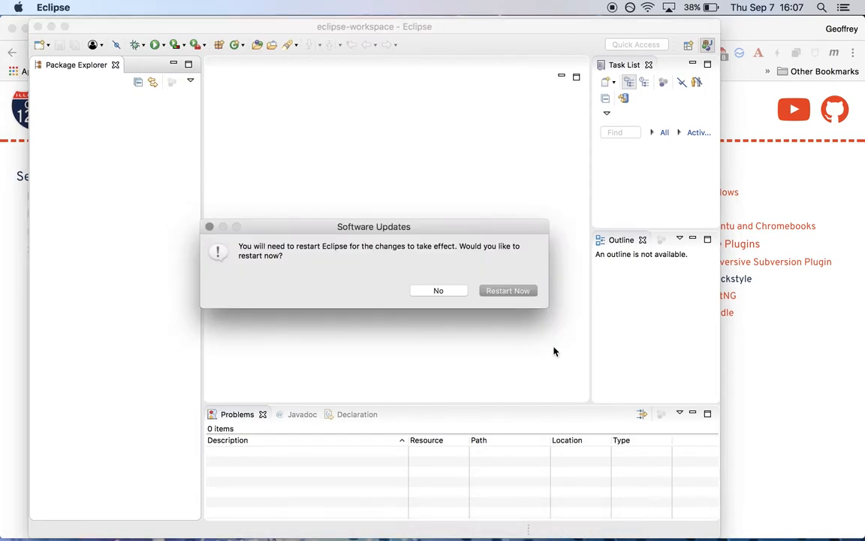
click(439, 290)
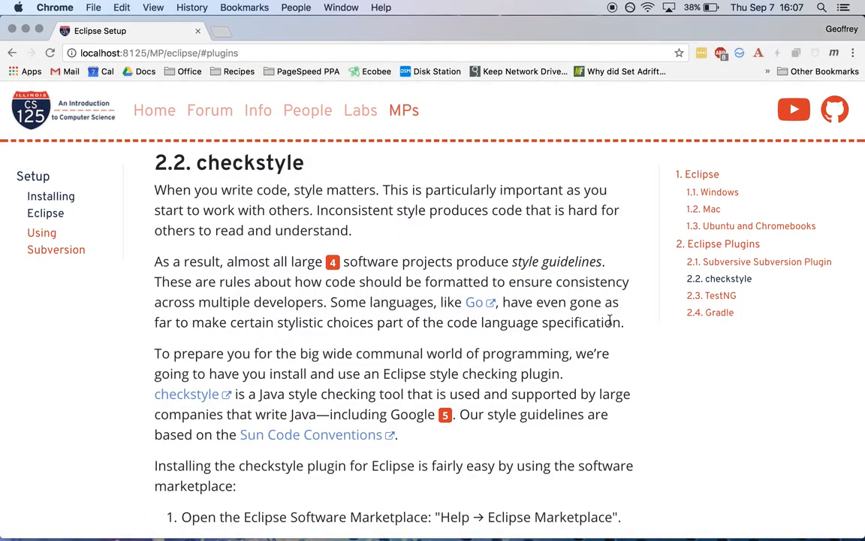
Return to Eclipse and close the Welcome tab to show the empty workbench
scroll(down, 3)
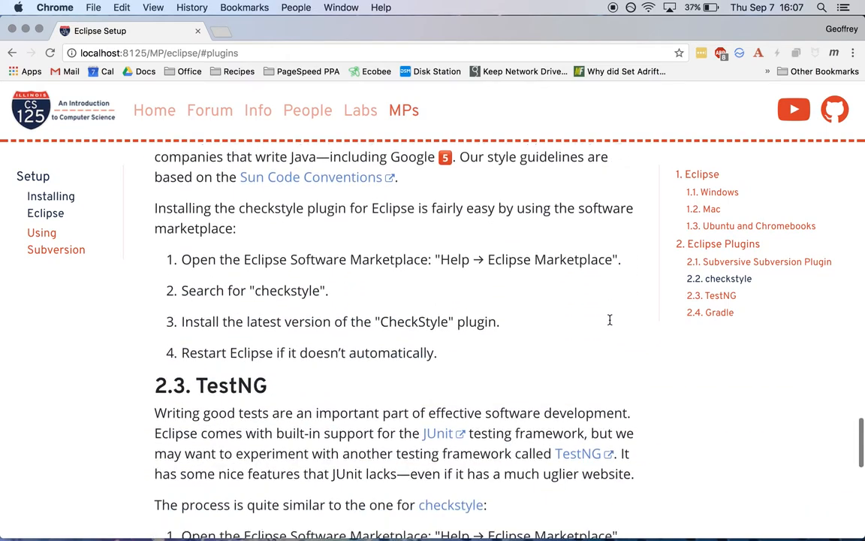
scroll(down, 3)
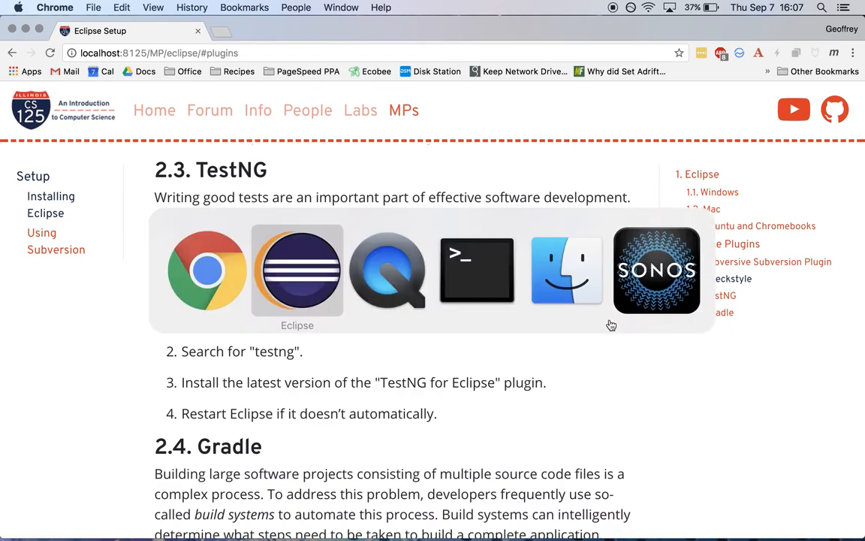
click(296, 271)
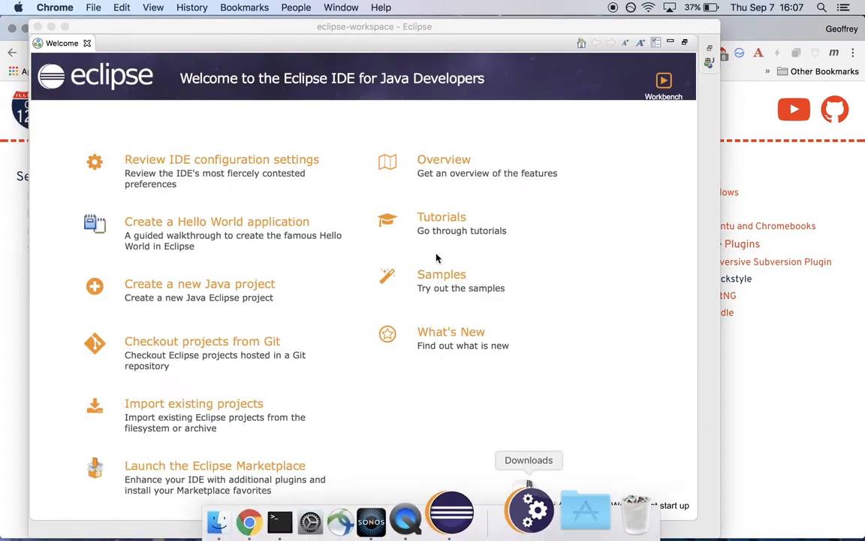
click(664, 96)
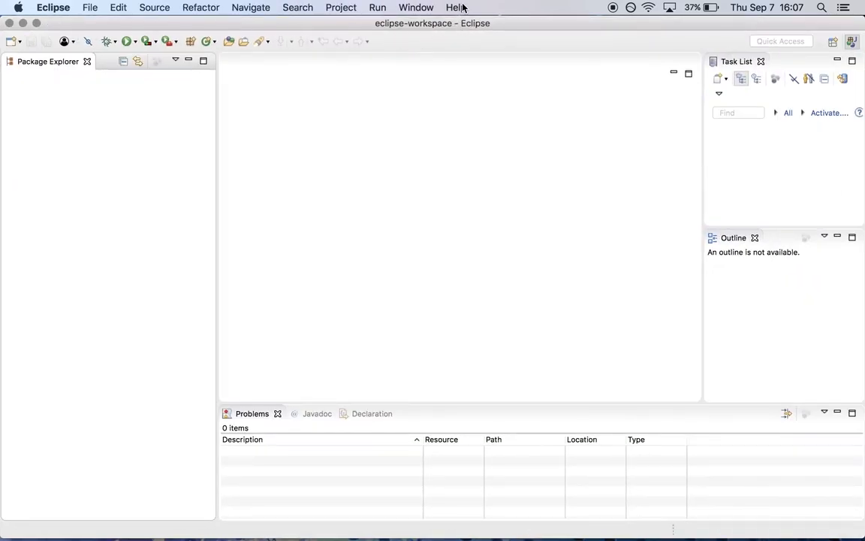
Search the Eclipse Marketplace for 'testng' and install TestNG for Eclipse
click(456, 8)
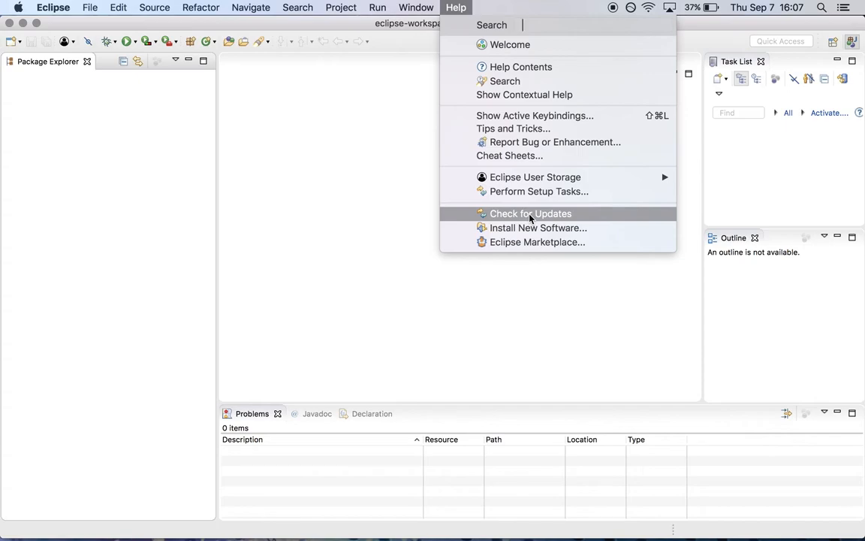
mouse_move(536, 242)
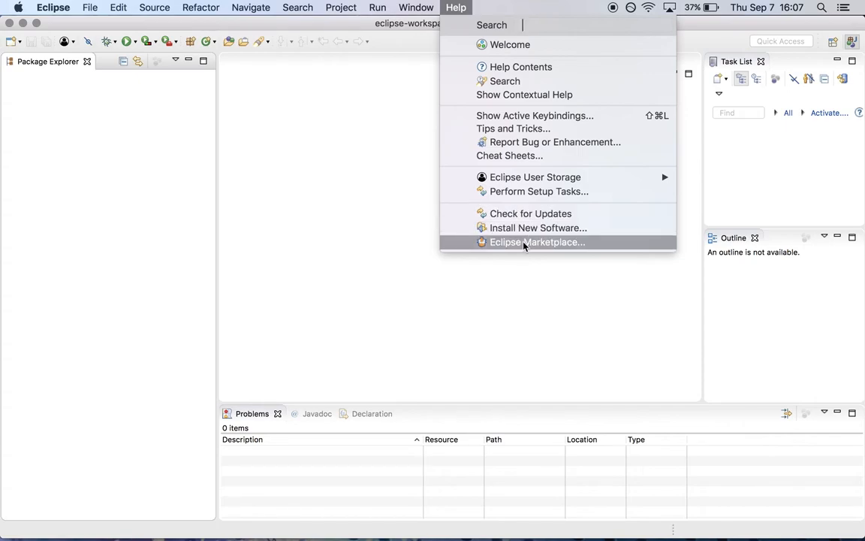
click(537, 242)
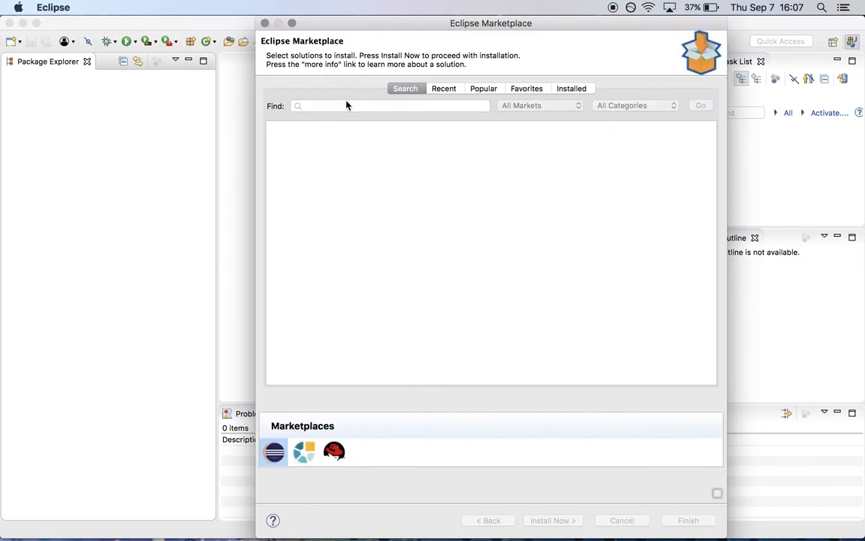
mouse_move(334, 106)
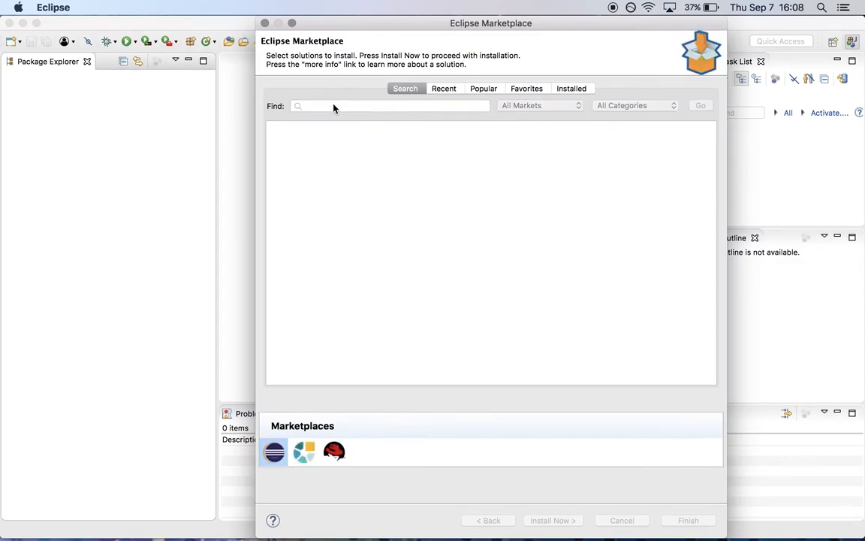
text(testng)
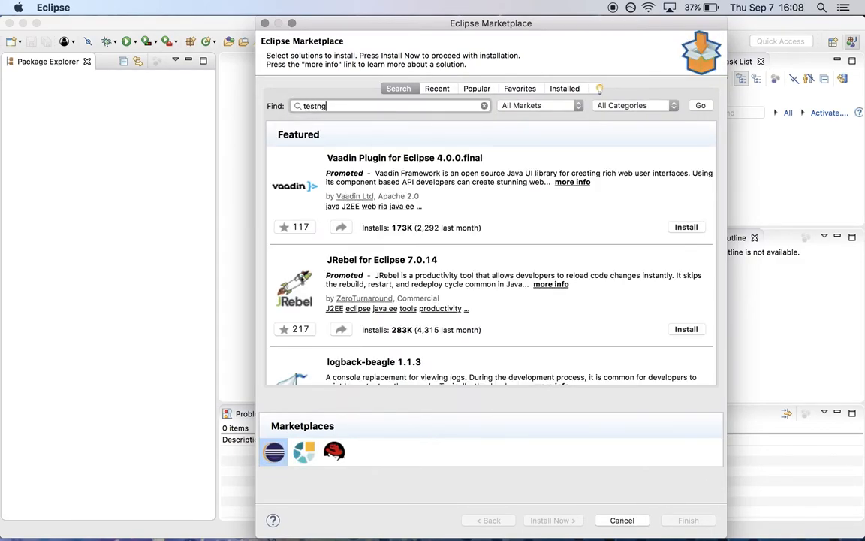
click(699, 105)
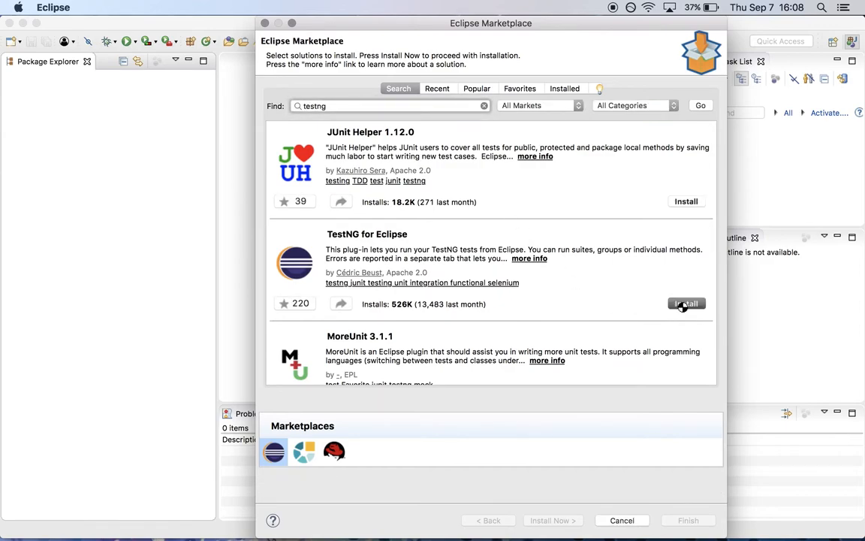
click(684, 303)
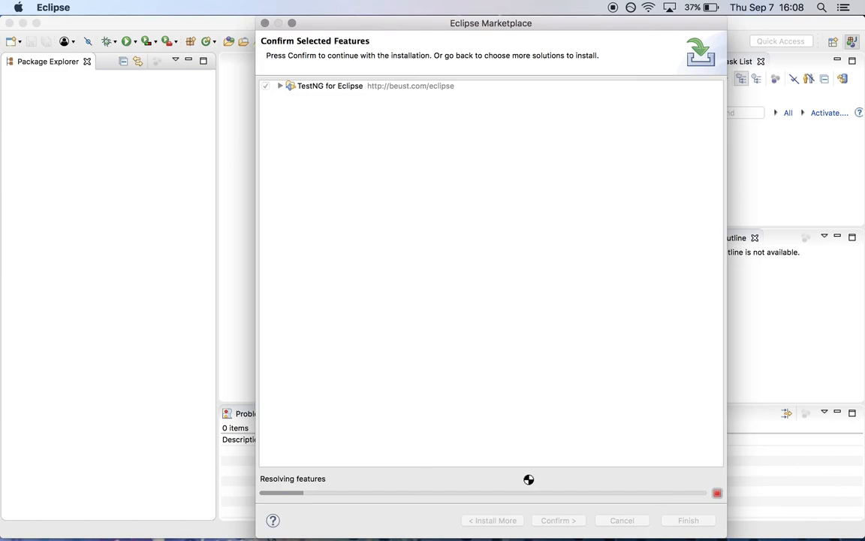
Confirm the TestNG features with the M2E Maven integration unchecked
click(280, 84)
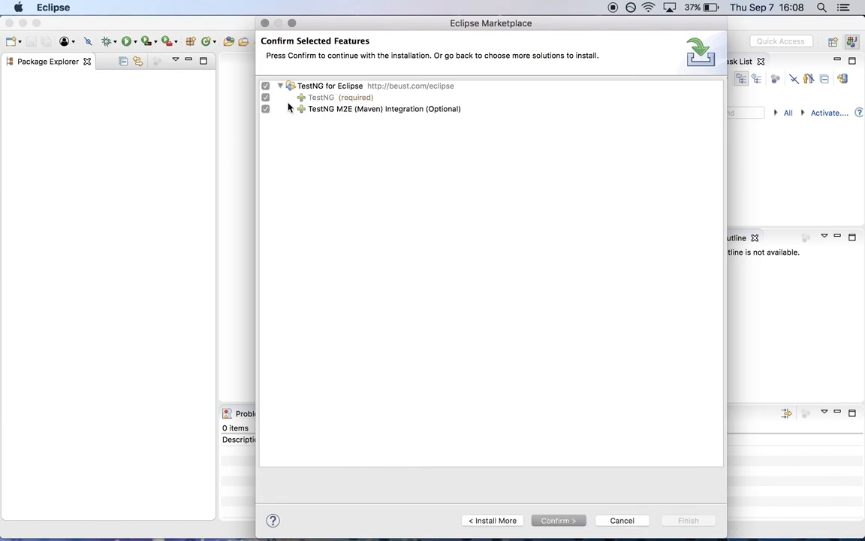
click(265, 109)
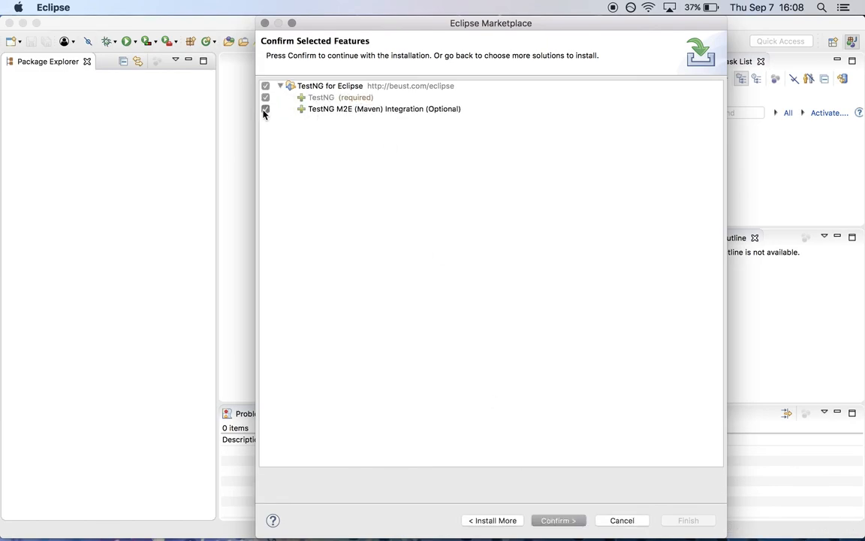
click(265, 108)
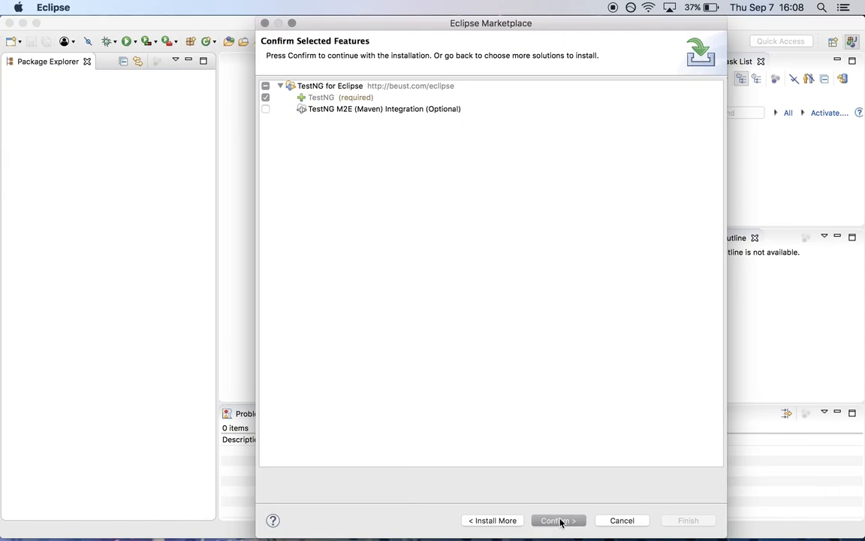
click(558, 520)
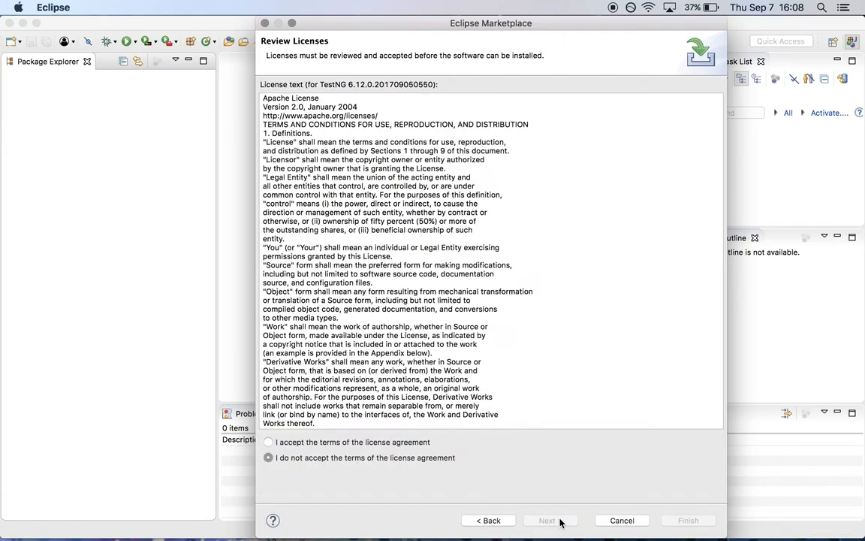
Accept the Apache license, finish, and install anyway despite unsigned content
click(268, 442)
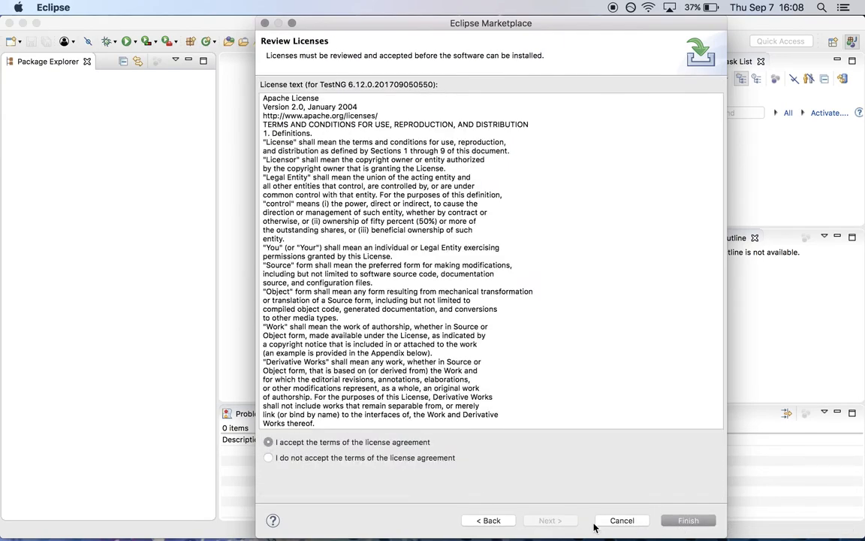
click(687, 520)
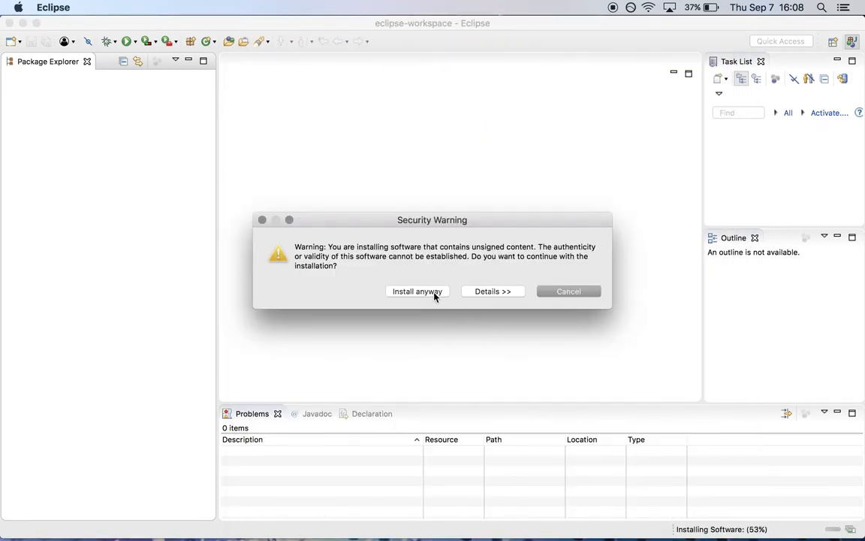
click(417, 292)
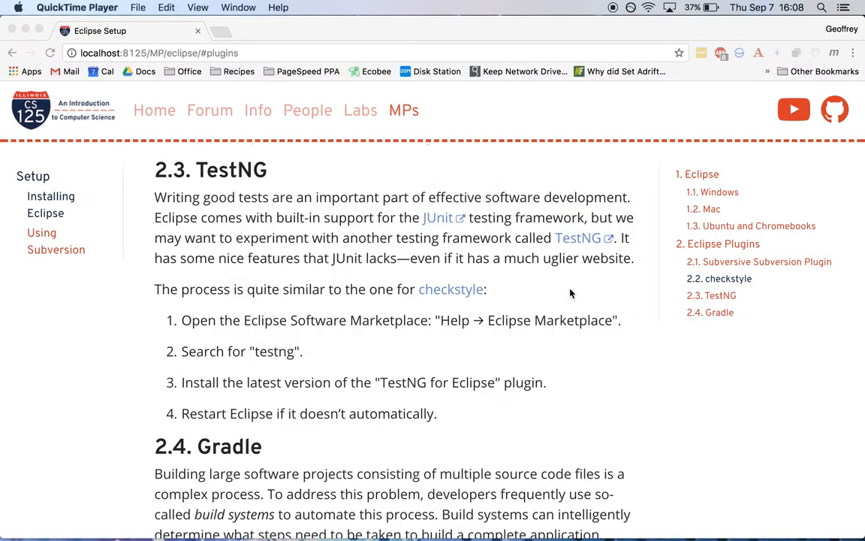
Scroll the setup page past the TestNG steps to section 2.4 Gradle
scroll(down, 3)
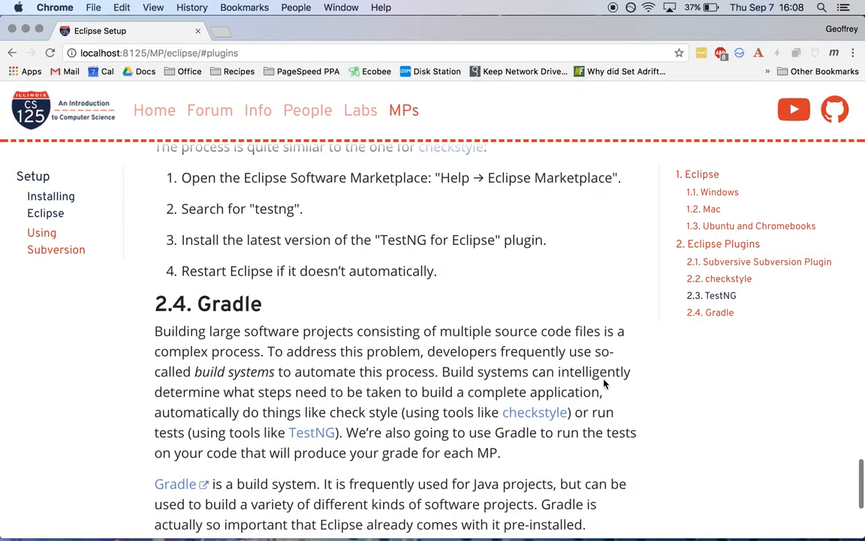
scroll(down, 3)
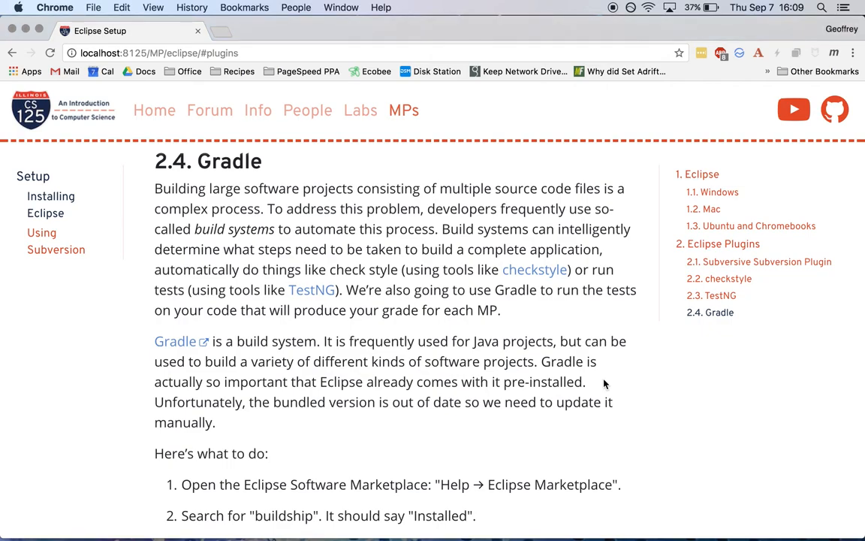
mouse_move(606, 384)
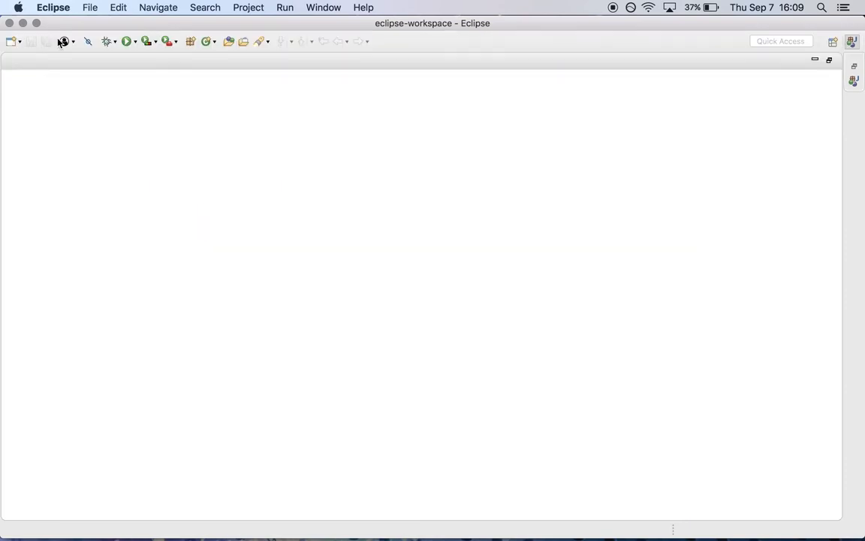
Search the Marketplace for 'buildship', then view the Installed plugins list
click(415, 7)
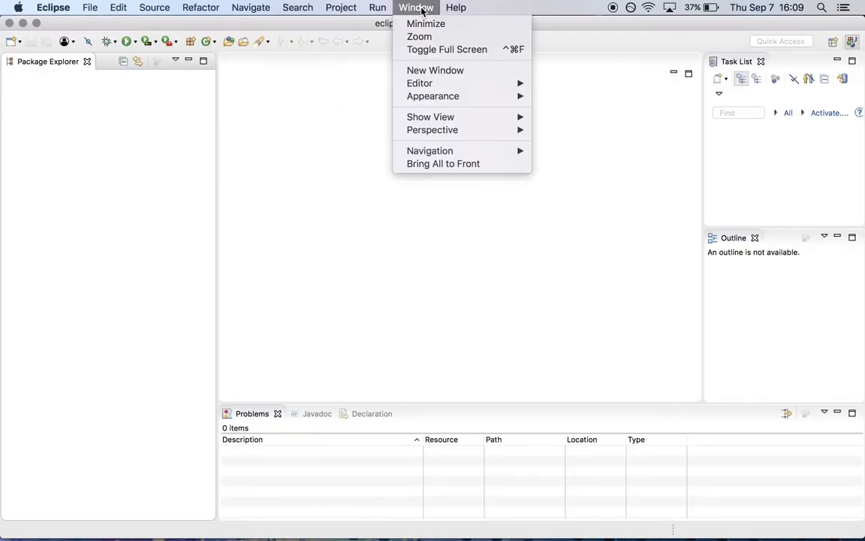
click(456, 7)
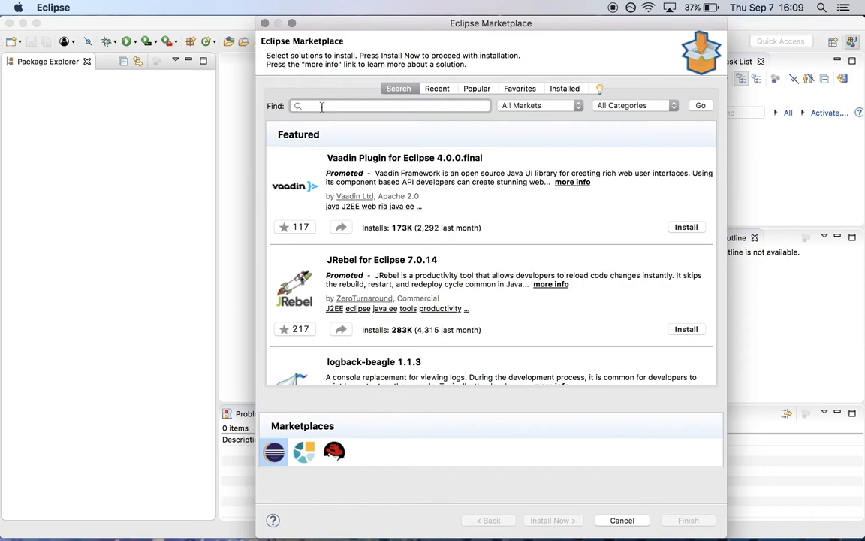
text(buildship)
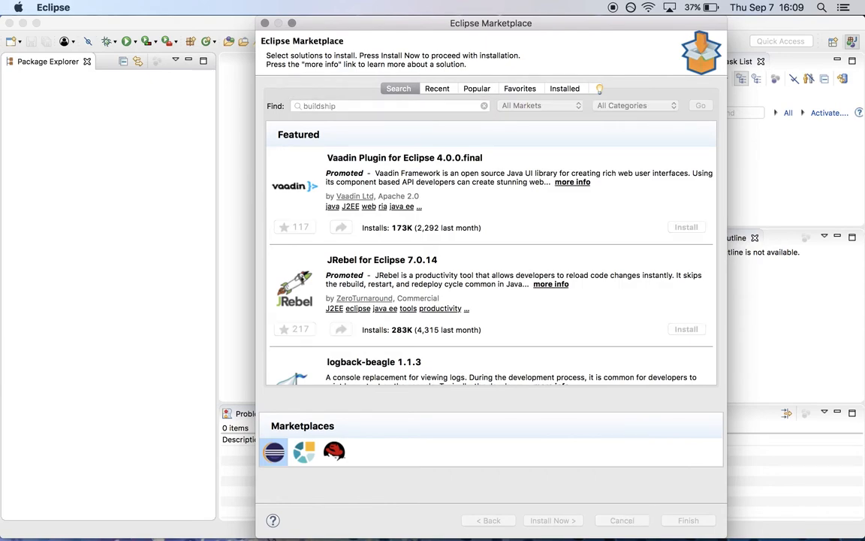
click(699, 105)
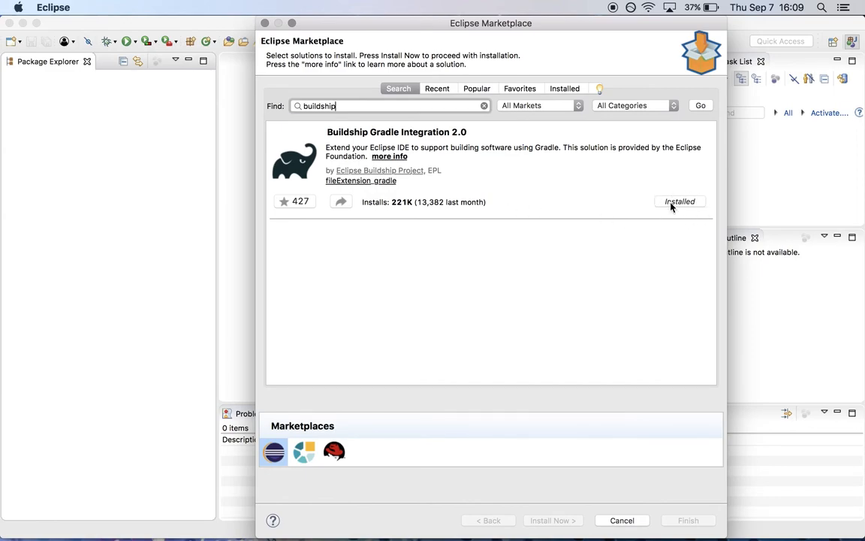
click(564, 89)
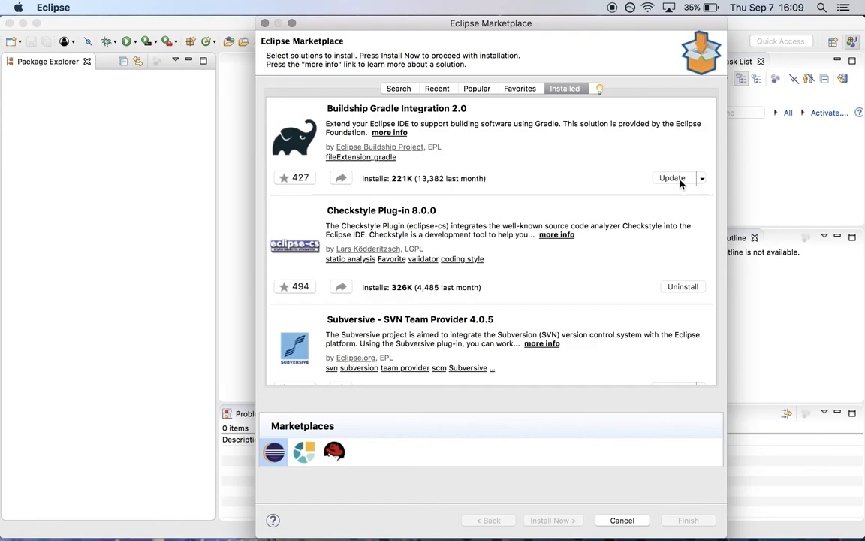
Update Buildship Gradle Integration 2.0 and install the pending update
click(672, 177)
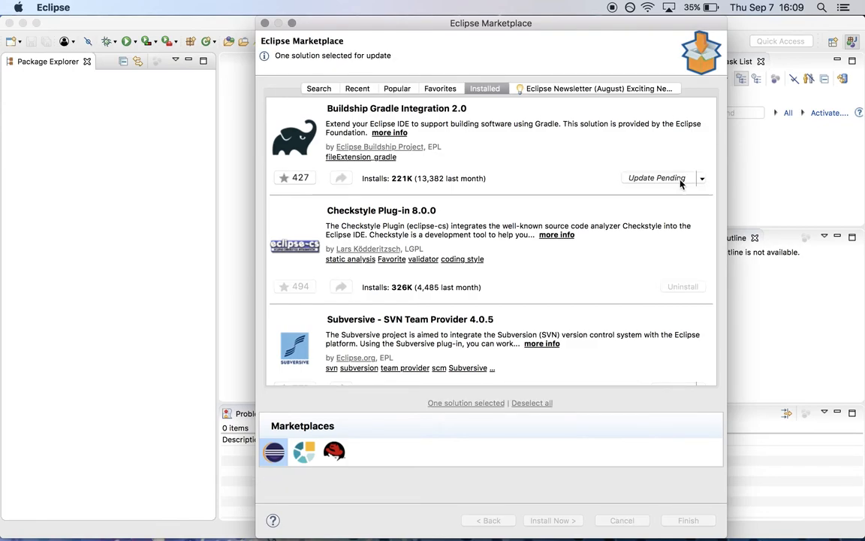
click(553, 520)
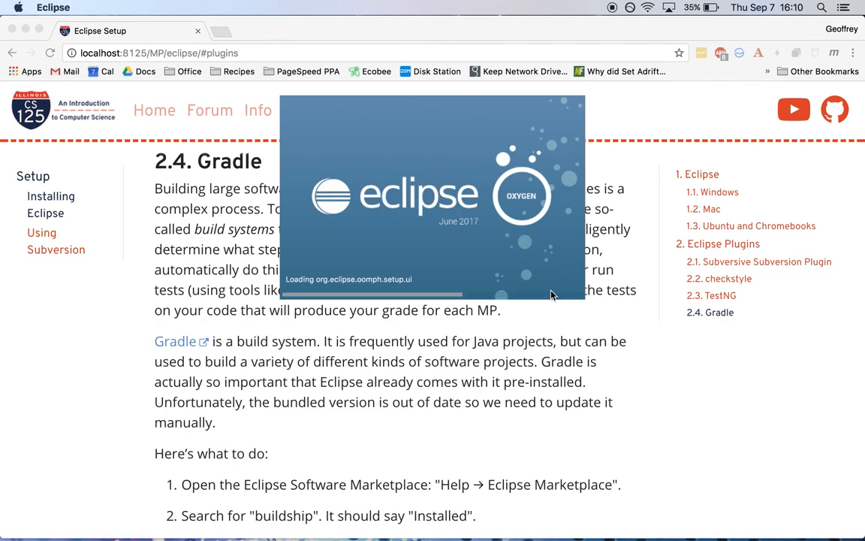
mouse_move(578, 339)
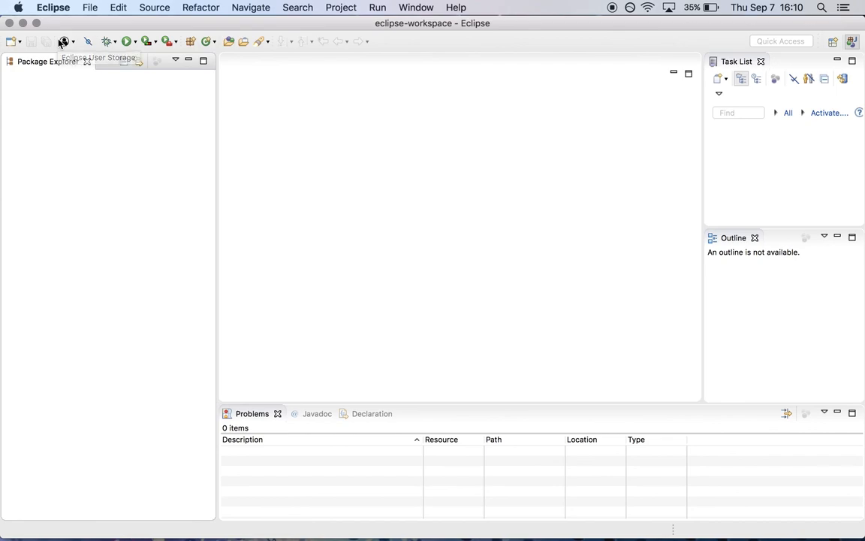
mouse_move(95, 25)
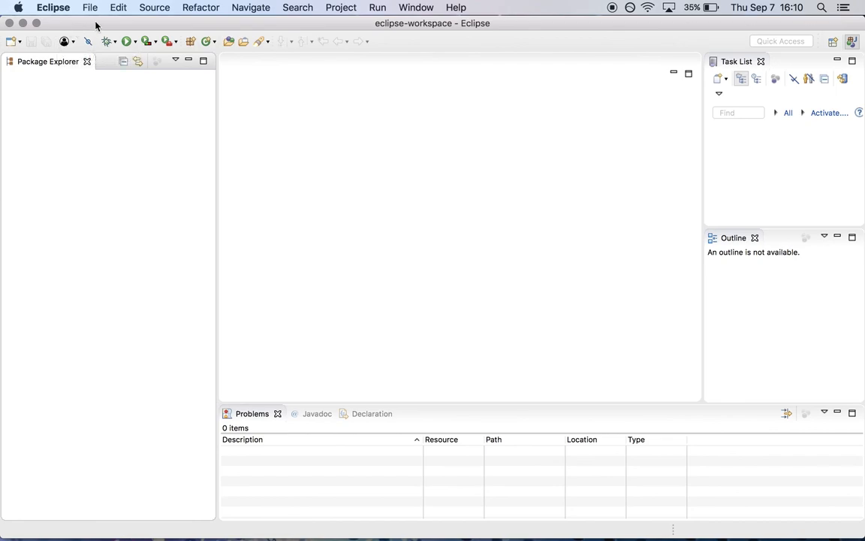